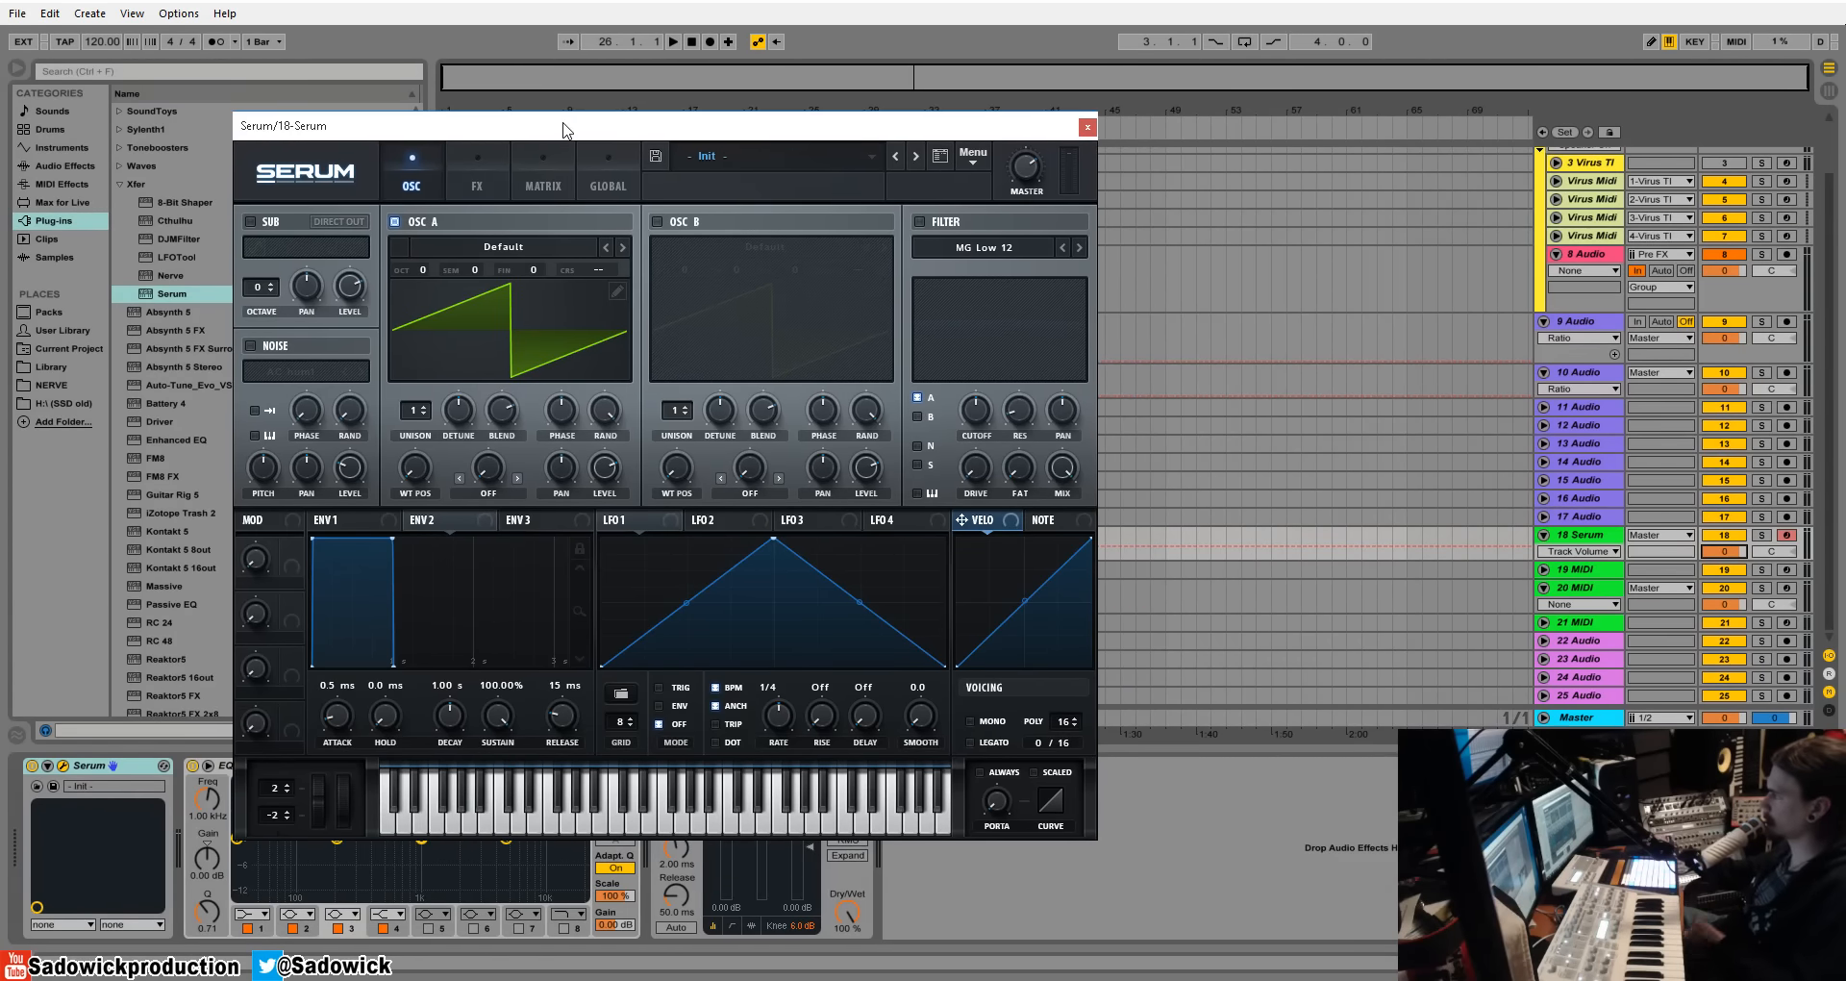
mouse_move(451, 515)
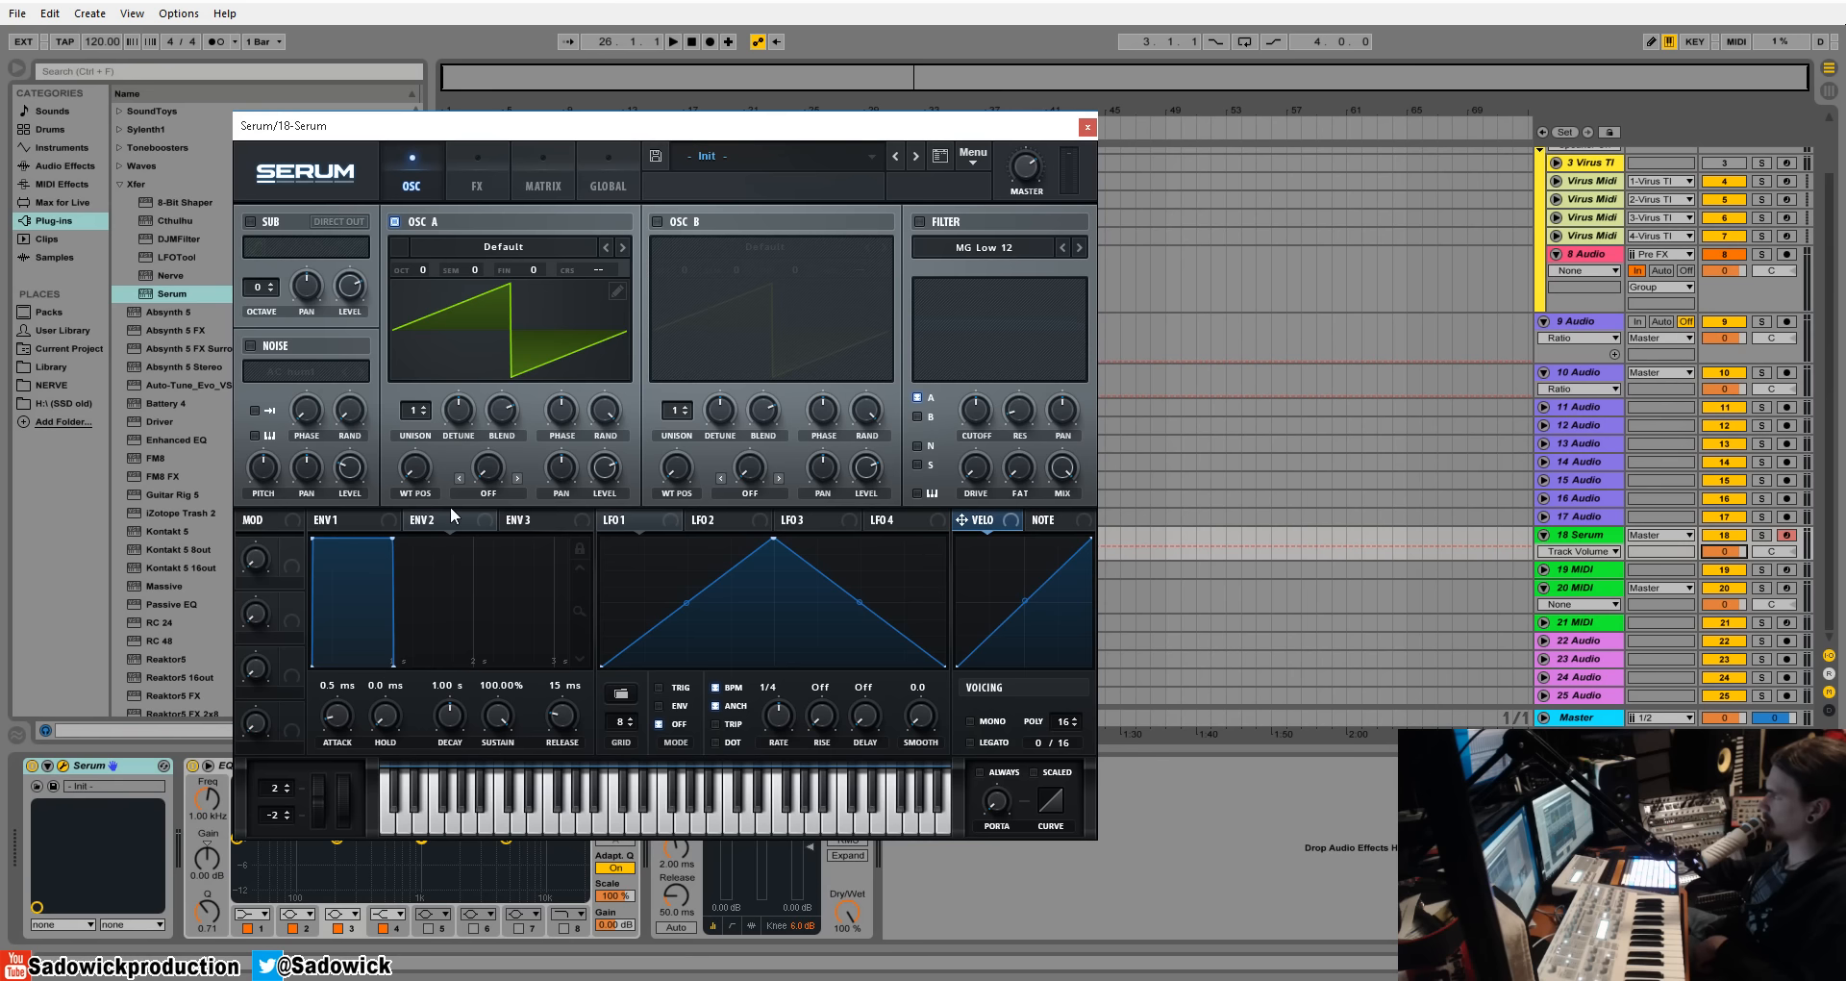
mouse_move(436, 521)
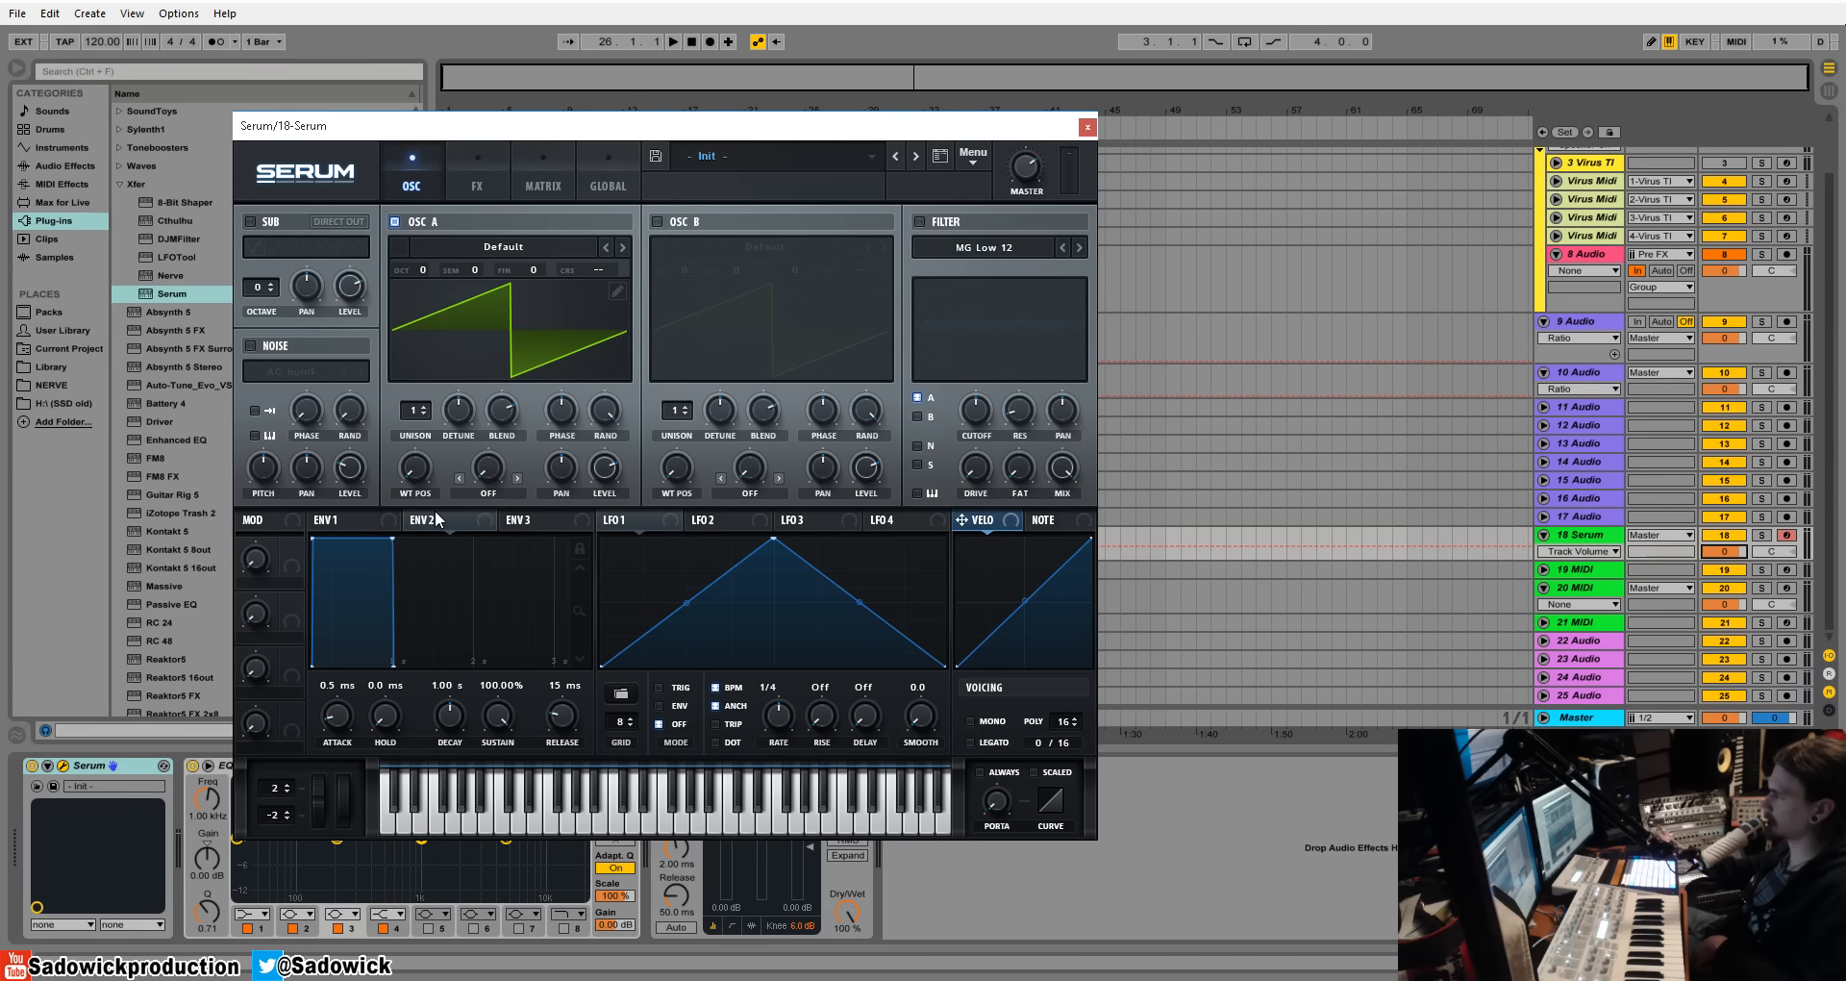
mouse_move(515, 446)
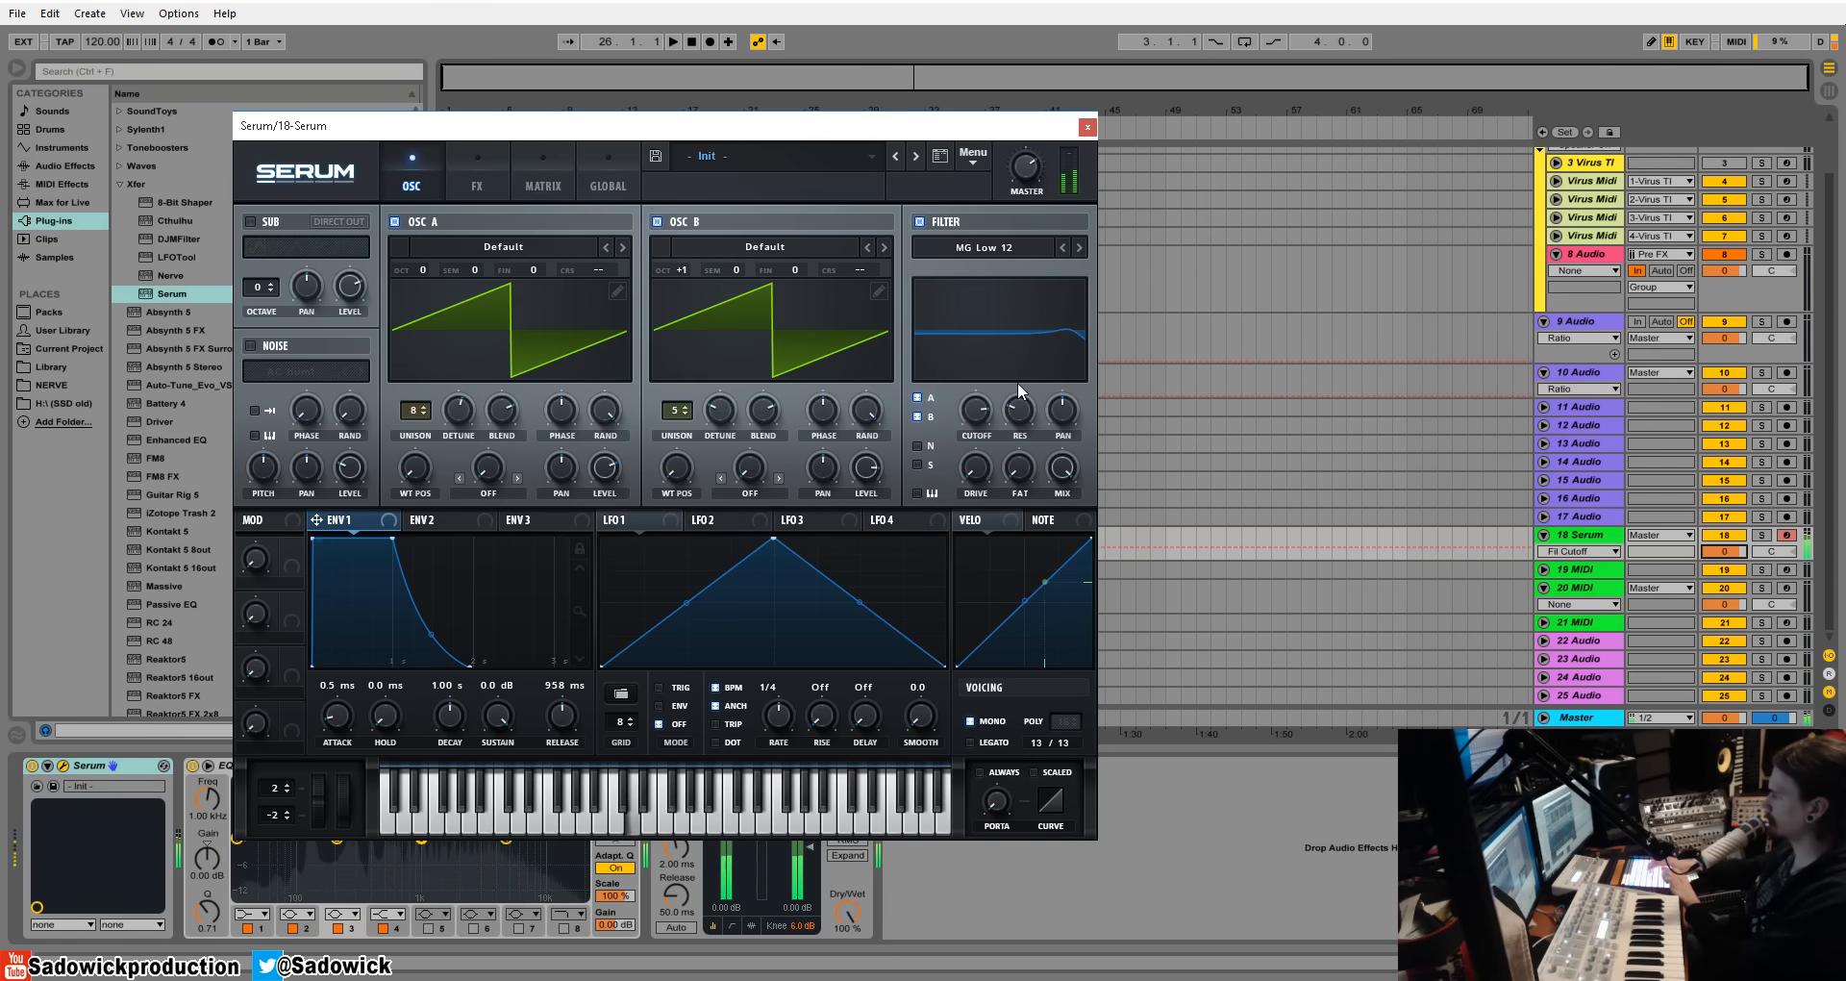
mouse_move(1060, 389)
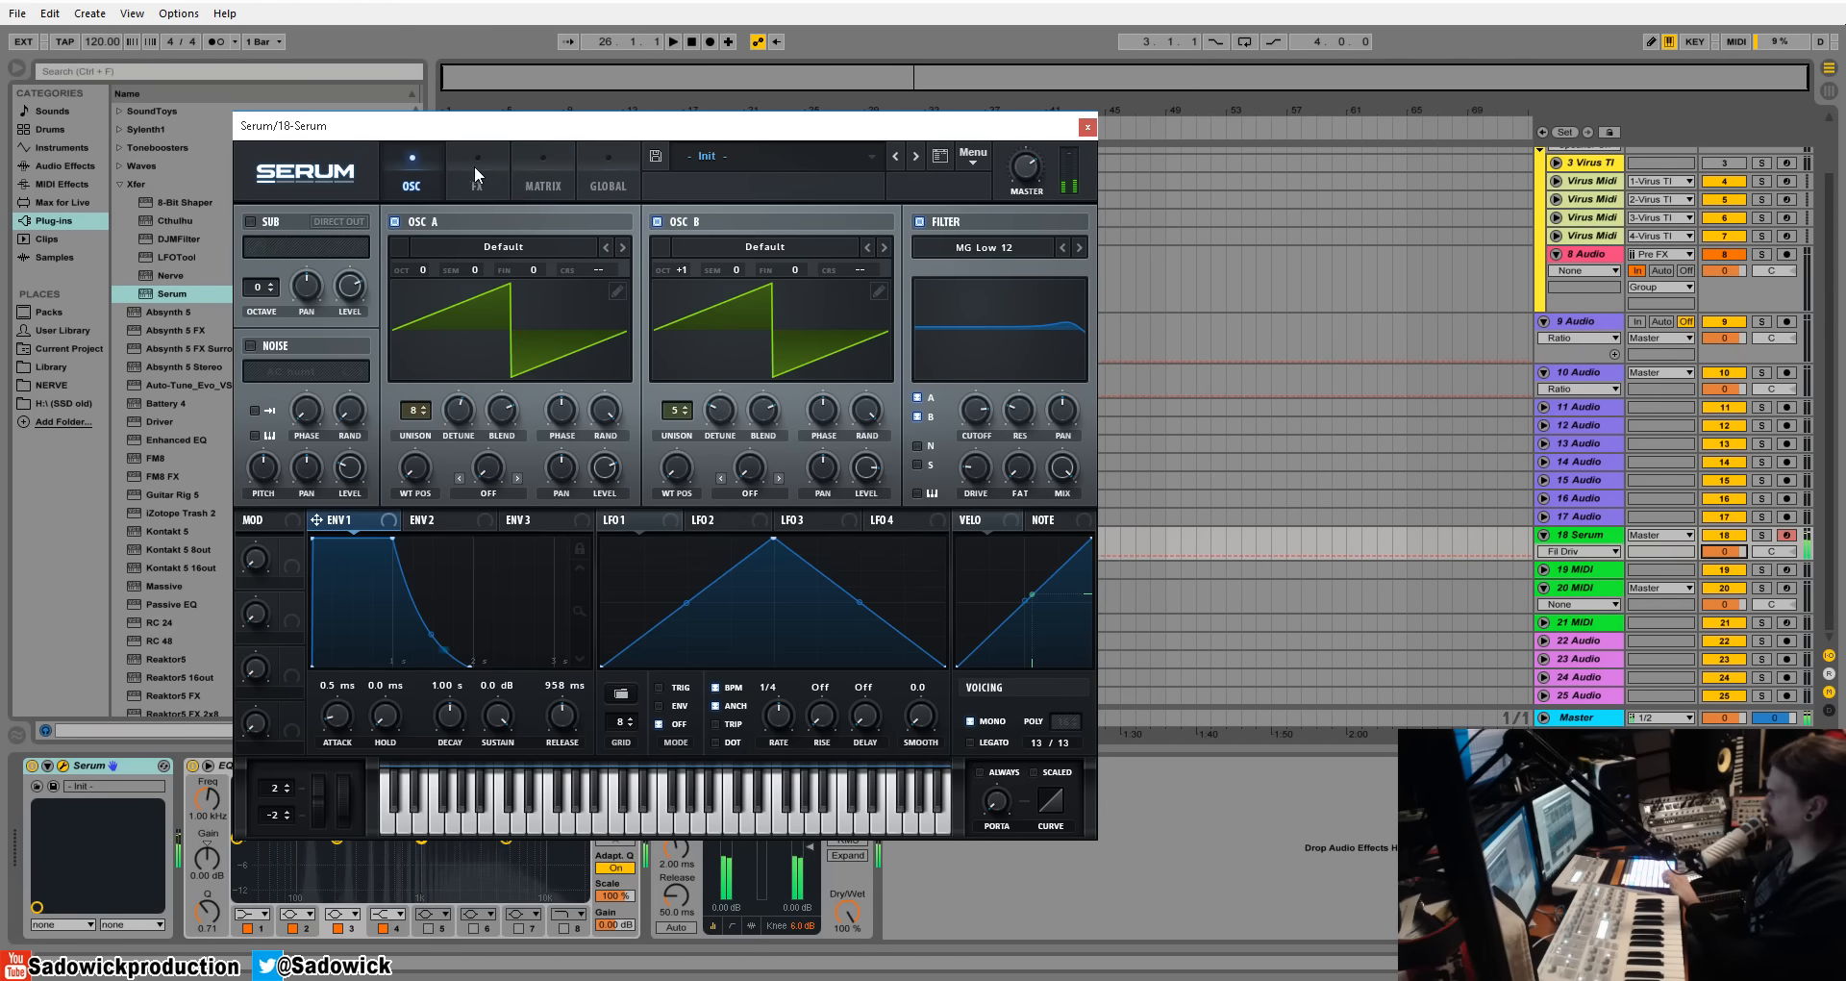
Enable Chorus in Serum's FX rack, glancing back at the oscillators before returning to FX.
left_click(476, 168)
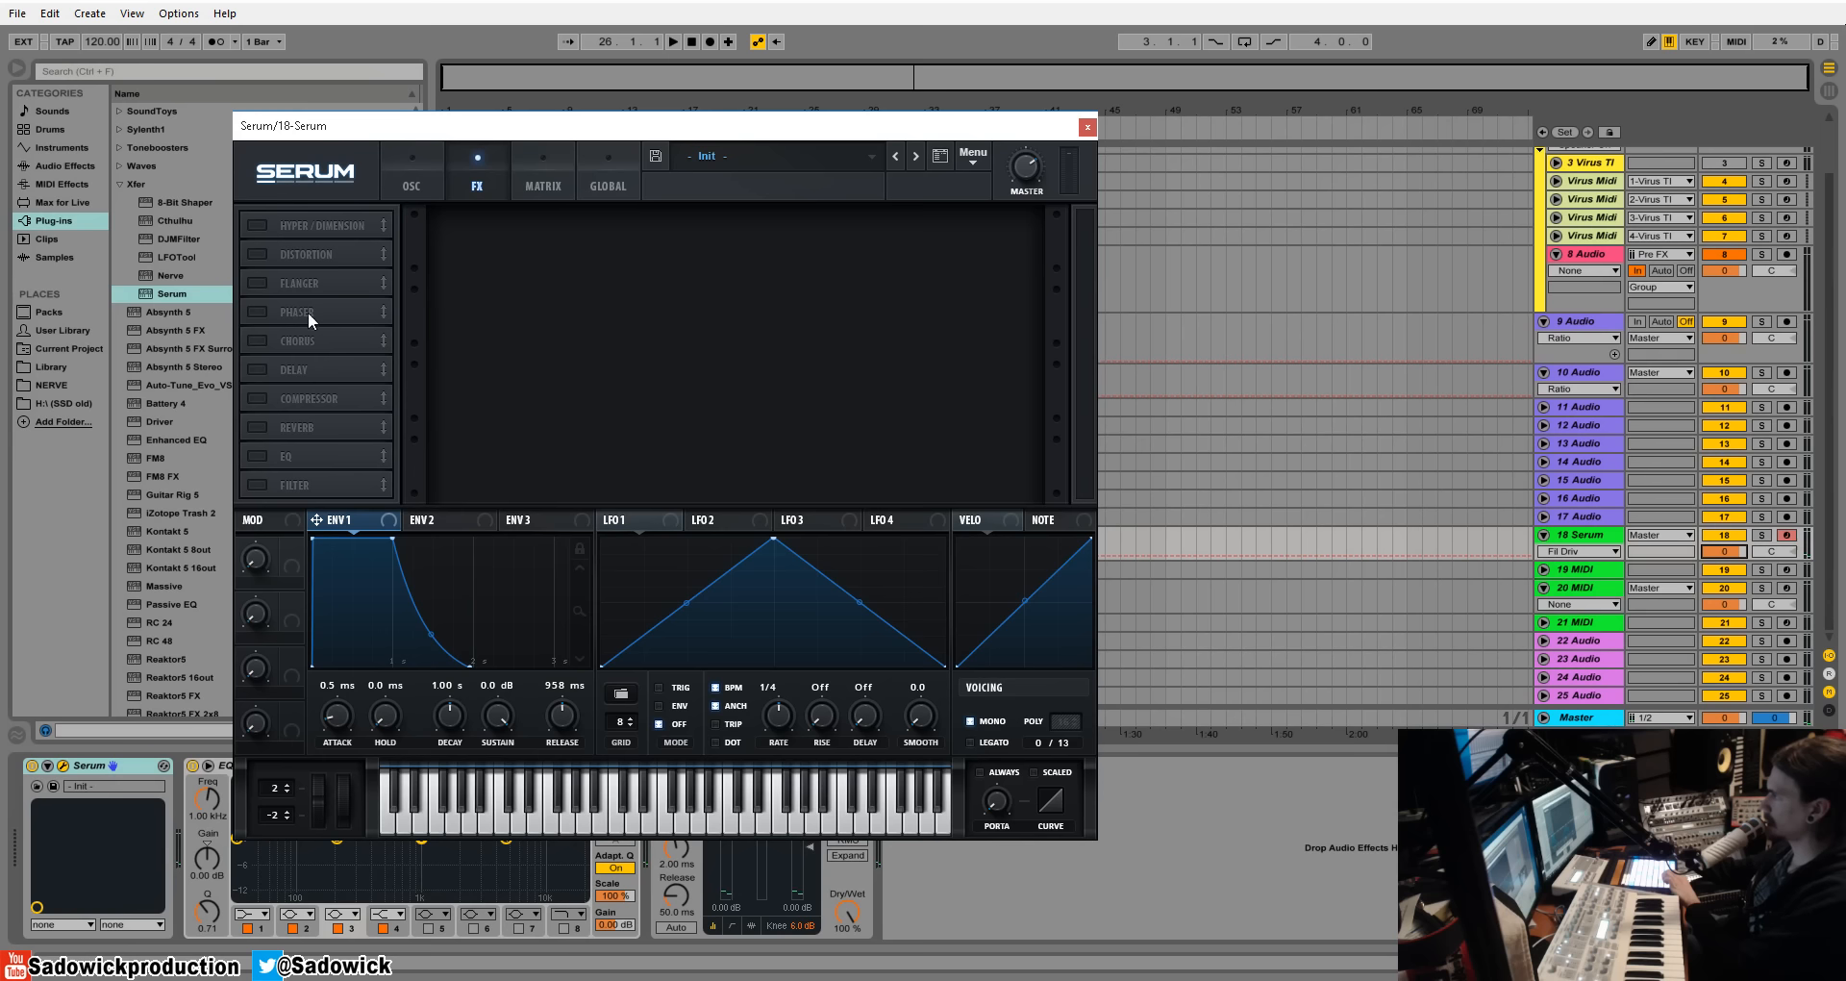
left_click(256, 341)
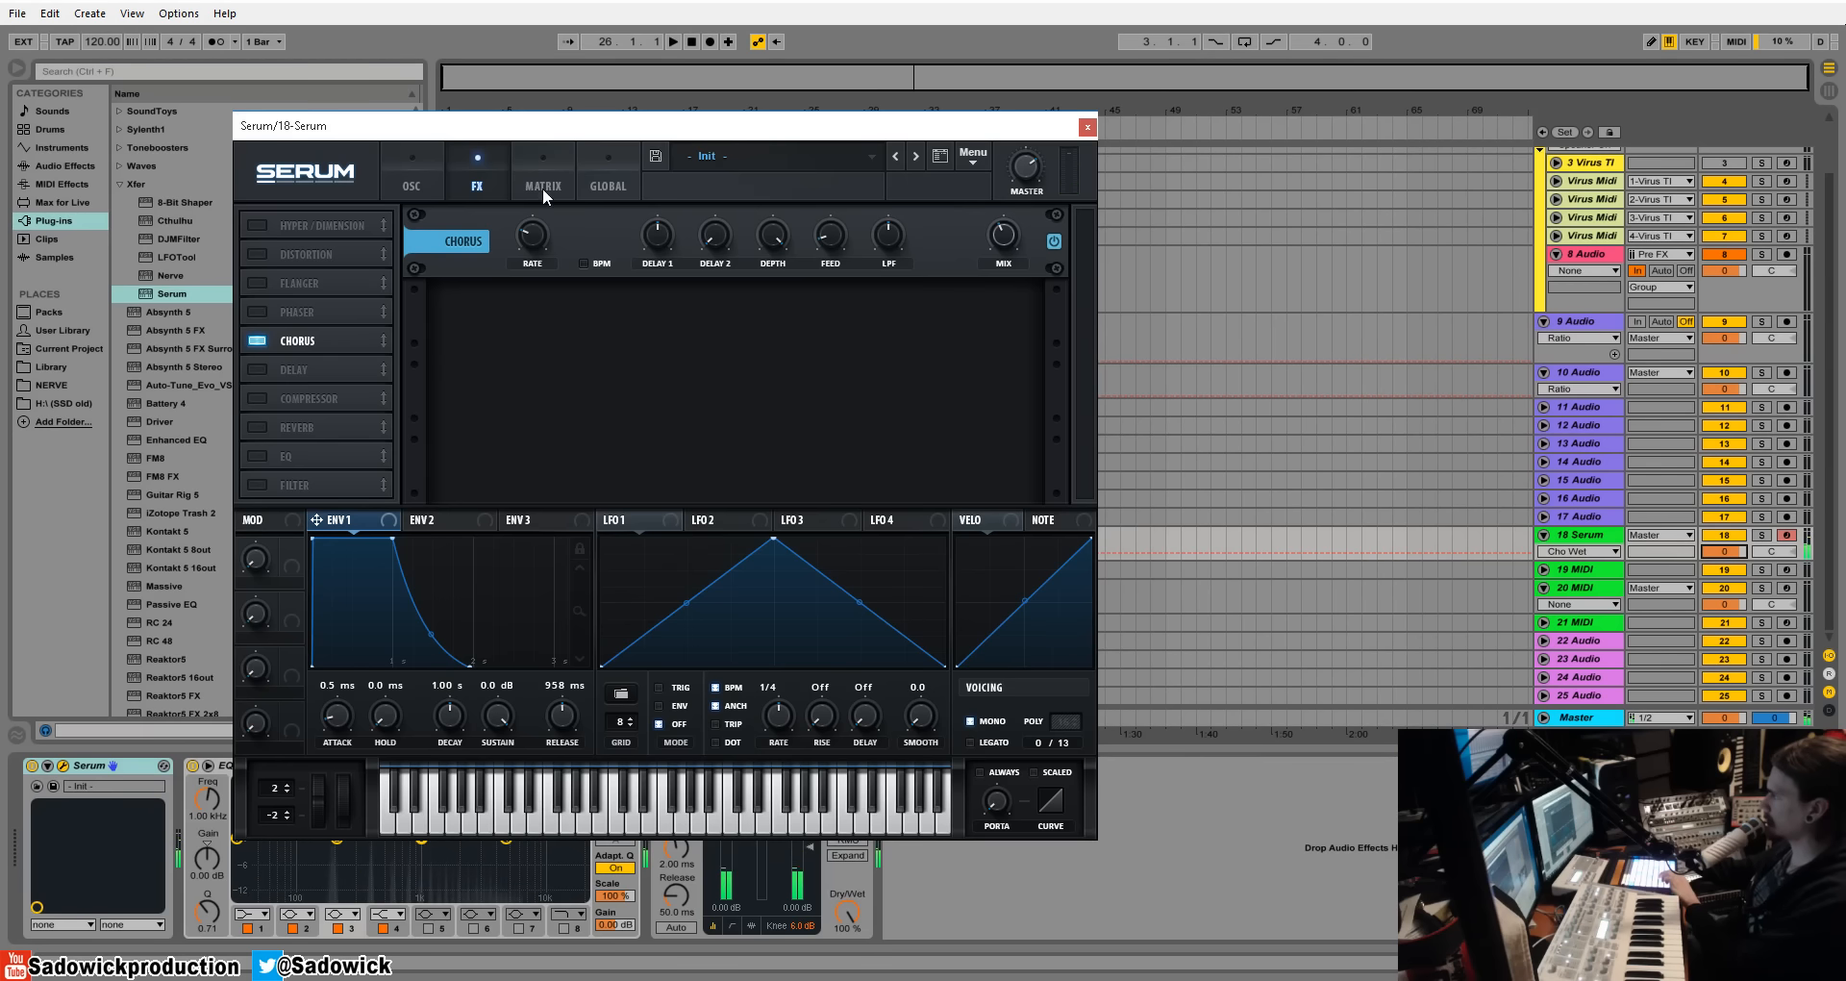
left_click(410, 177)
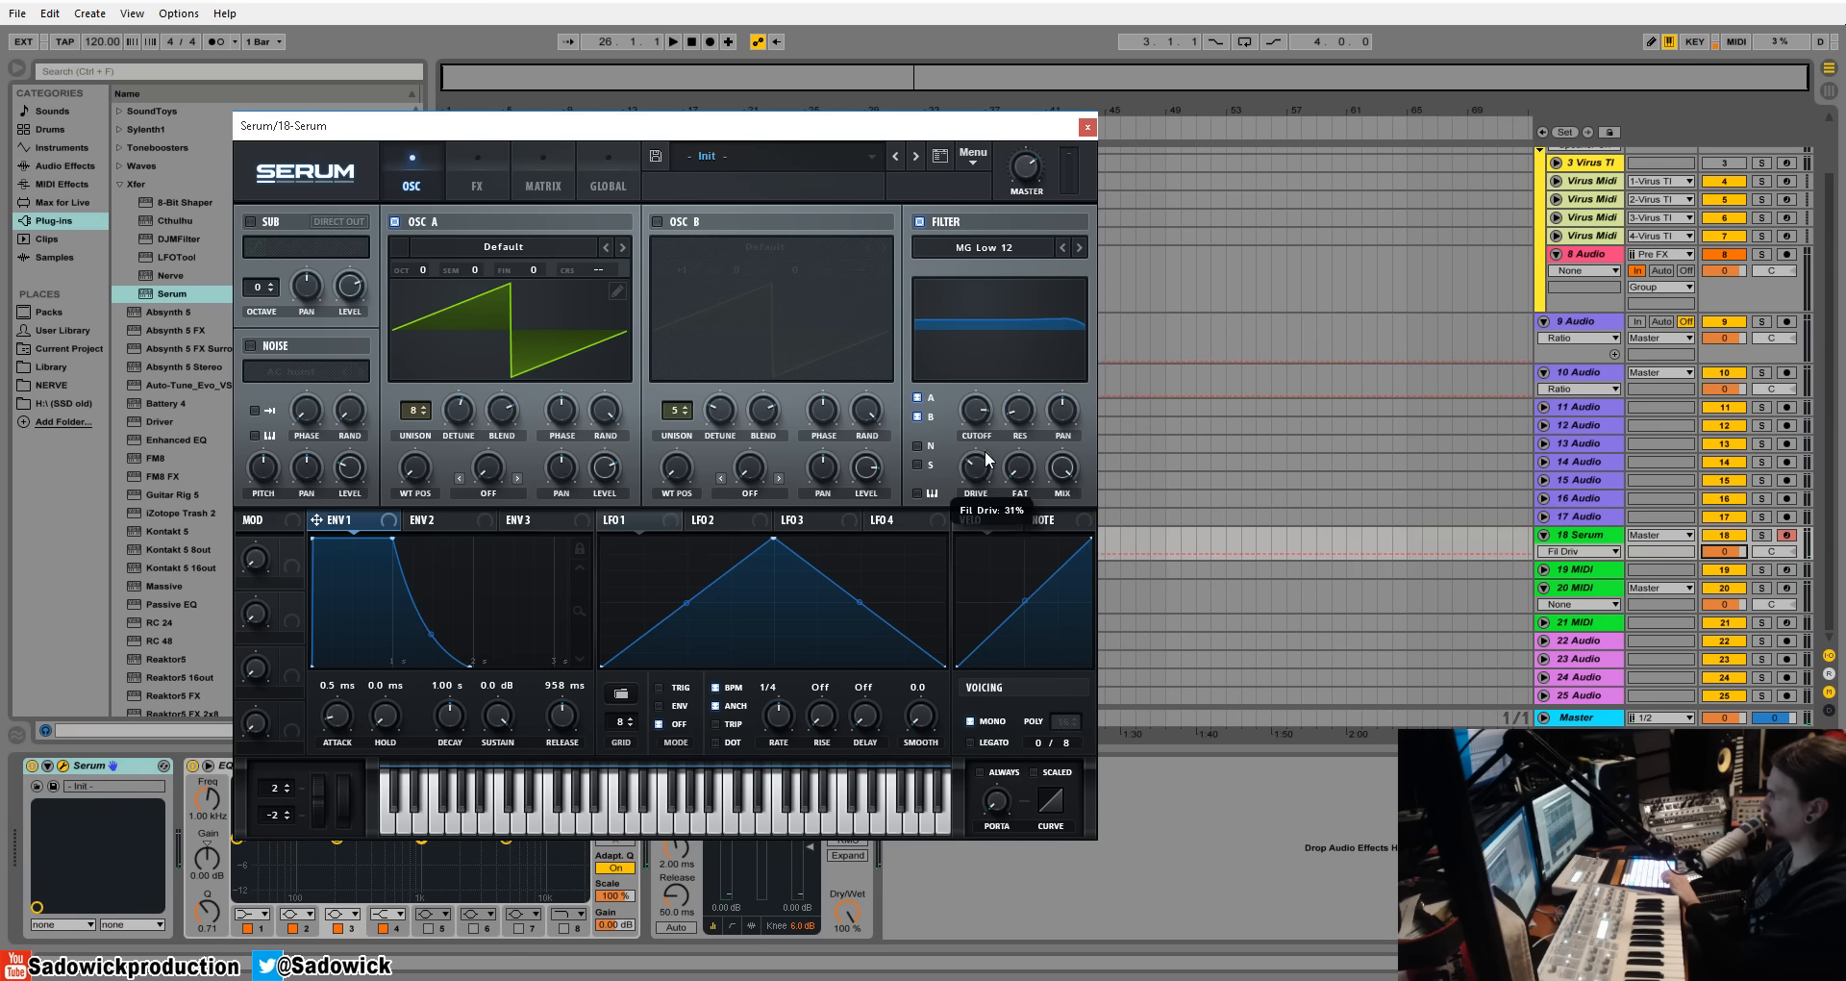
left_click(476, 185)
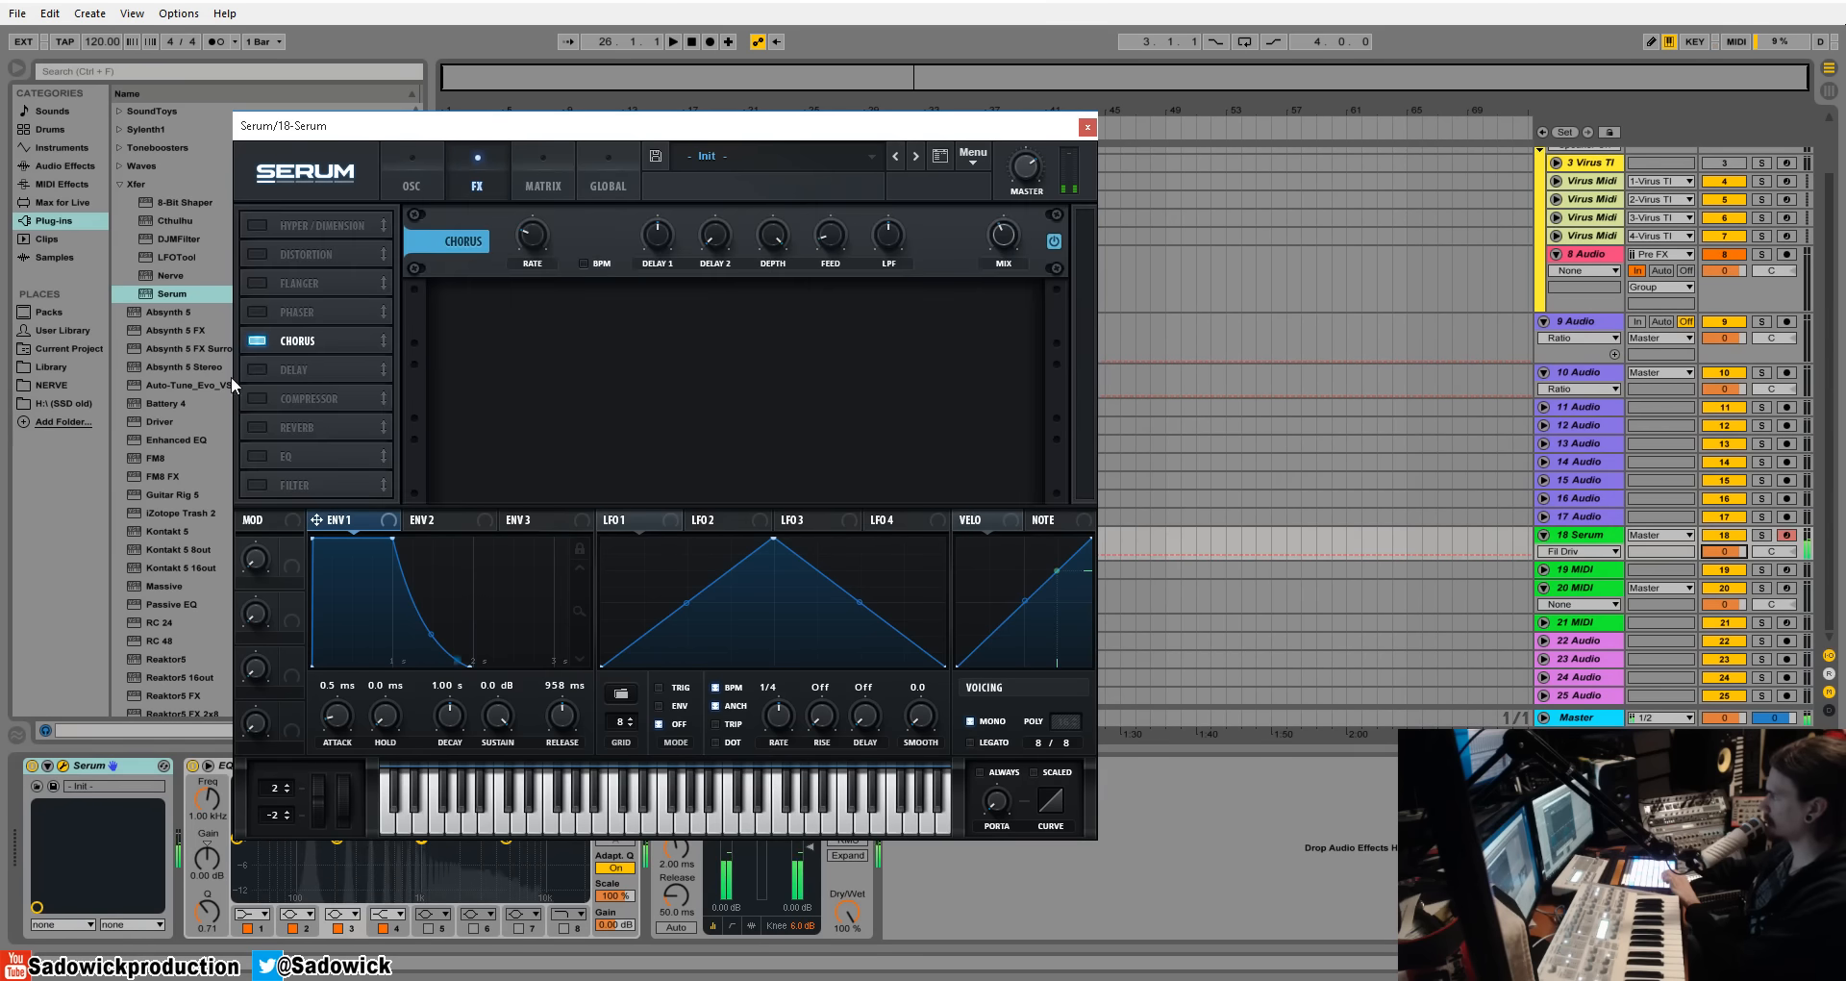
Enable Delay and then Reverb in the FX list, stacking them after the chorus.
left_click(295, 368)
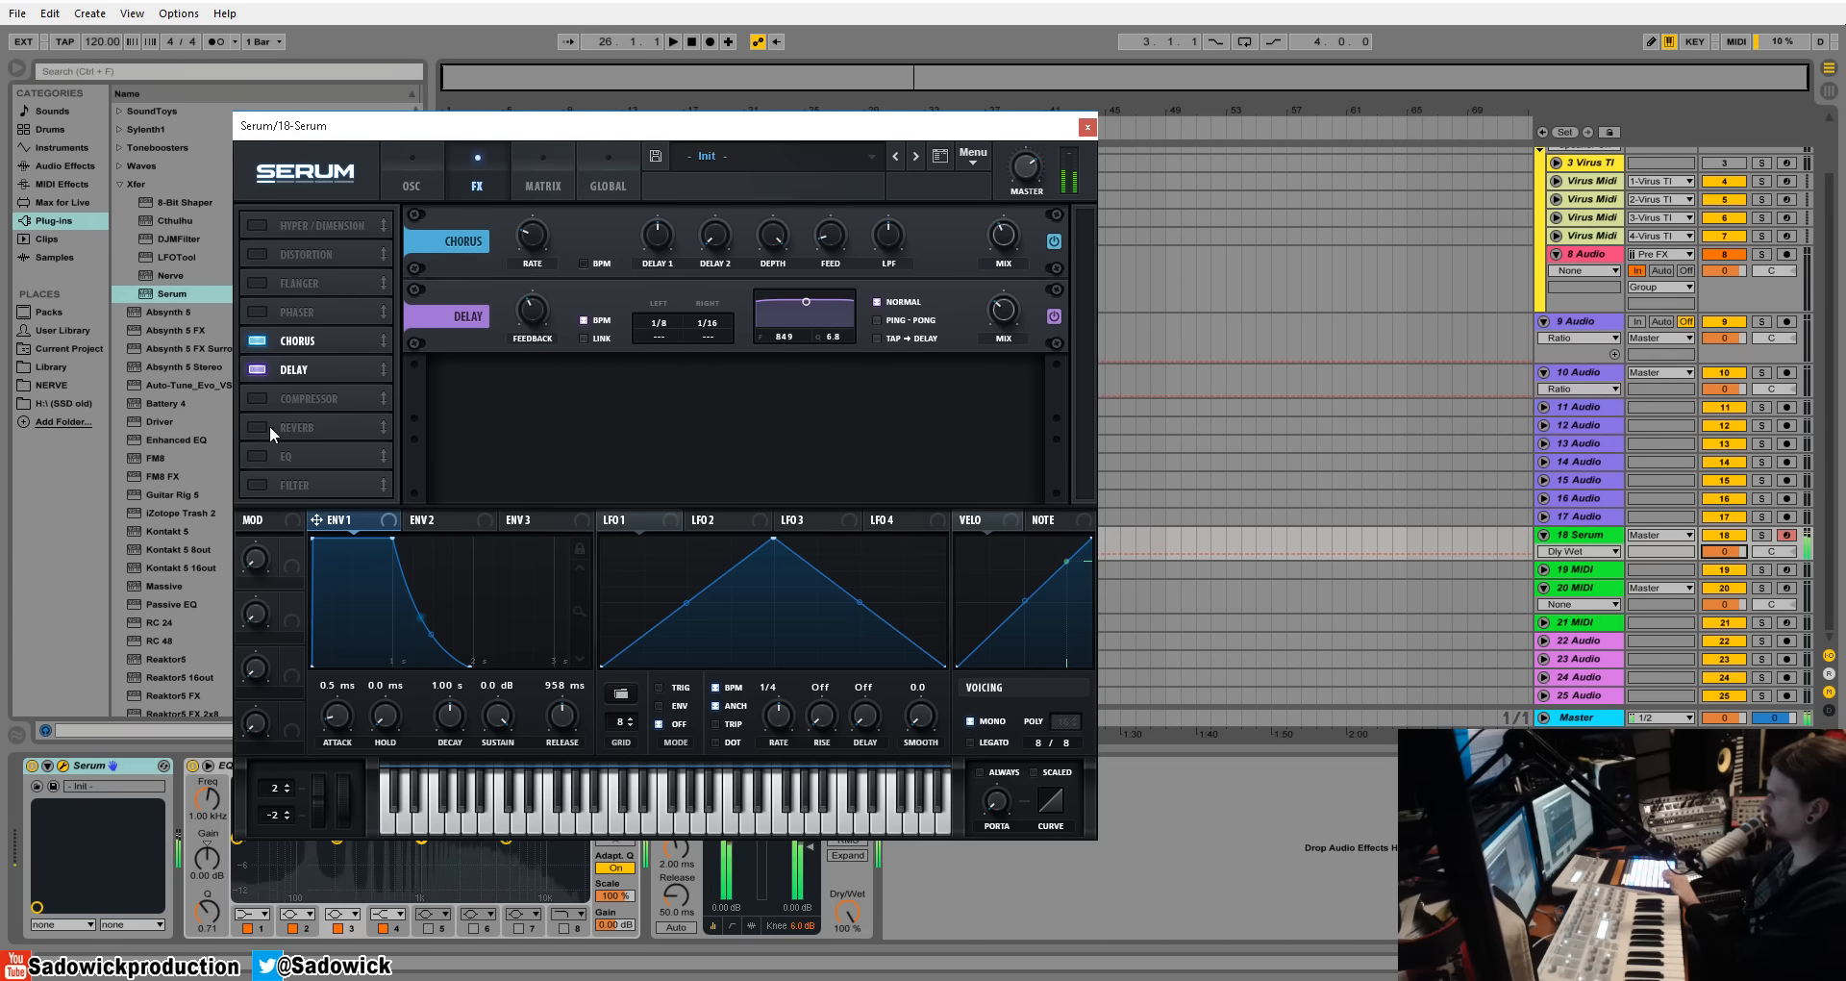
left_click(253, 427)
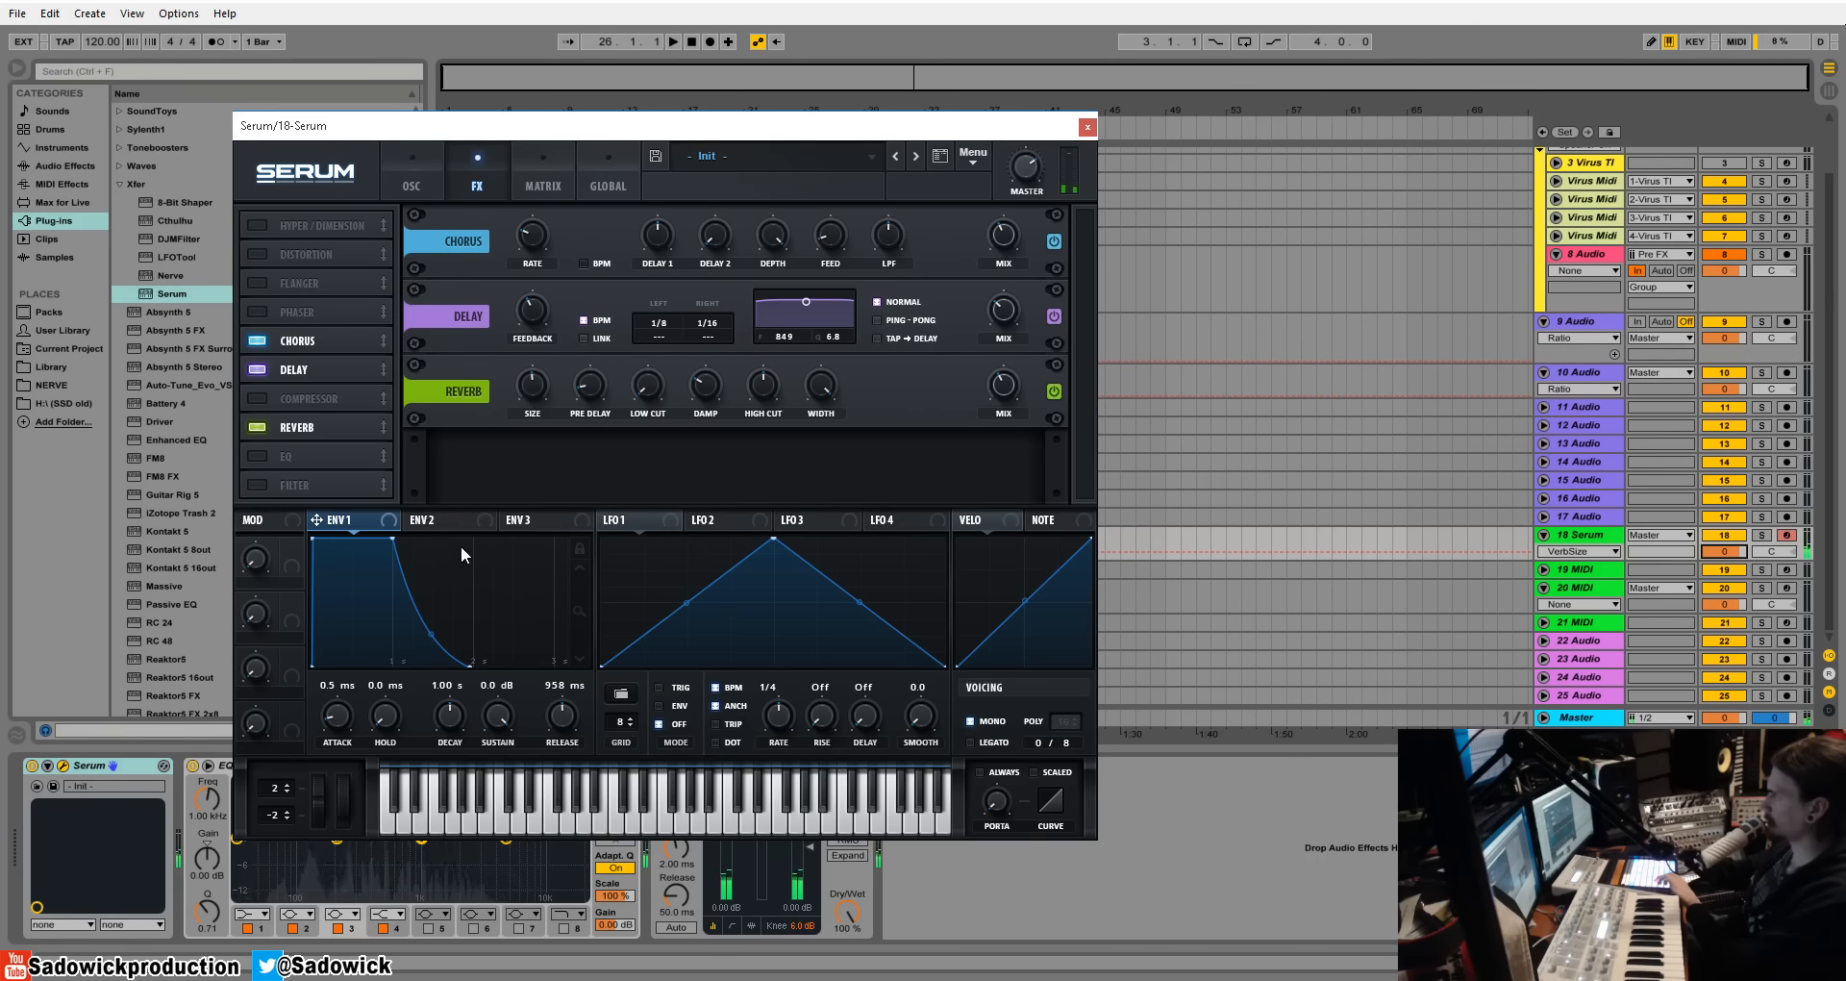
mouse_move(348, 524)
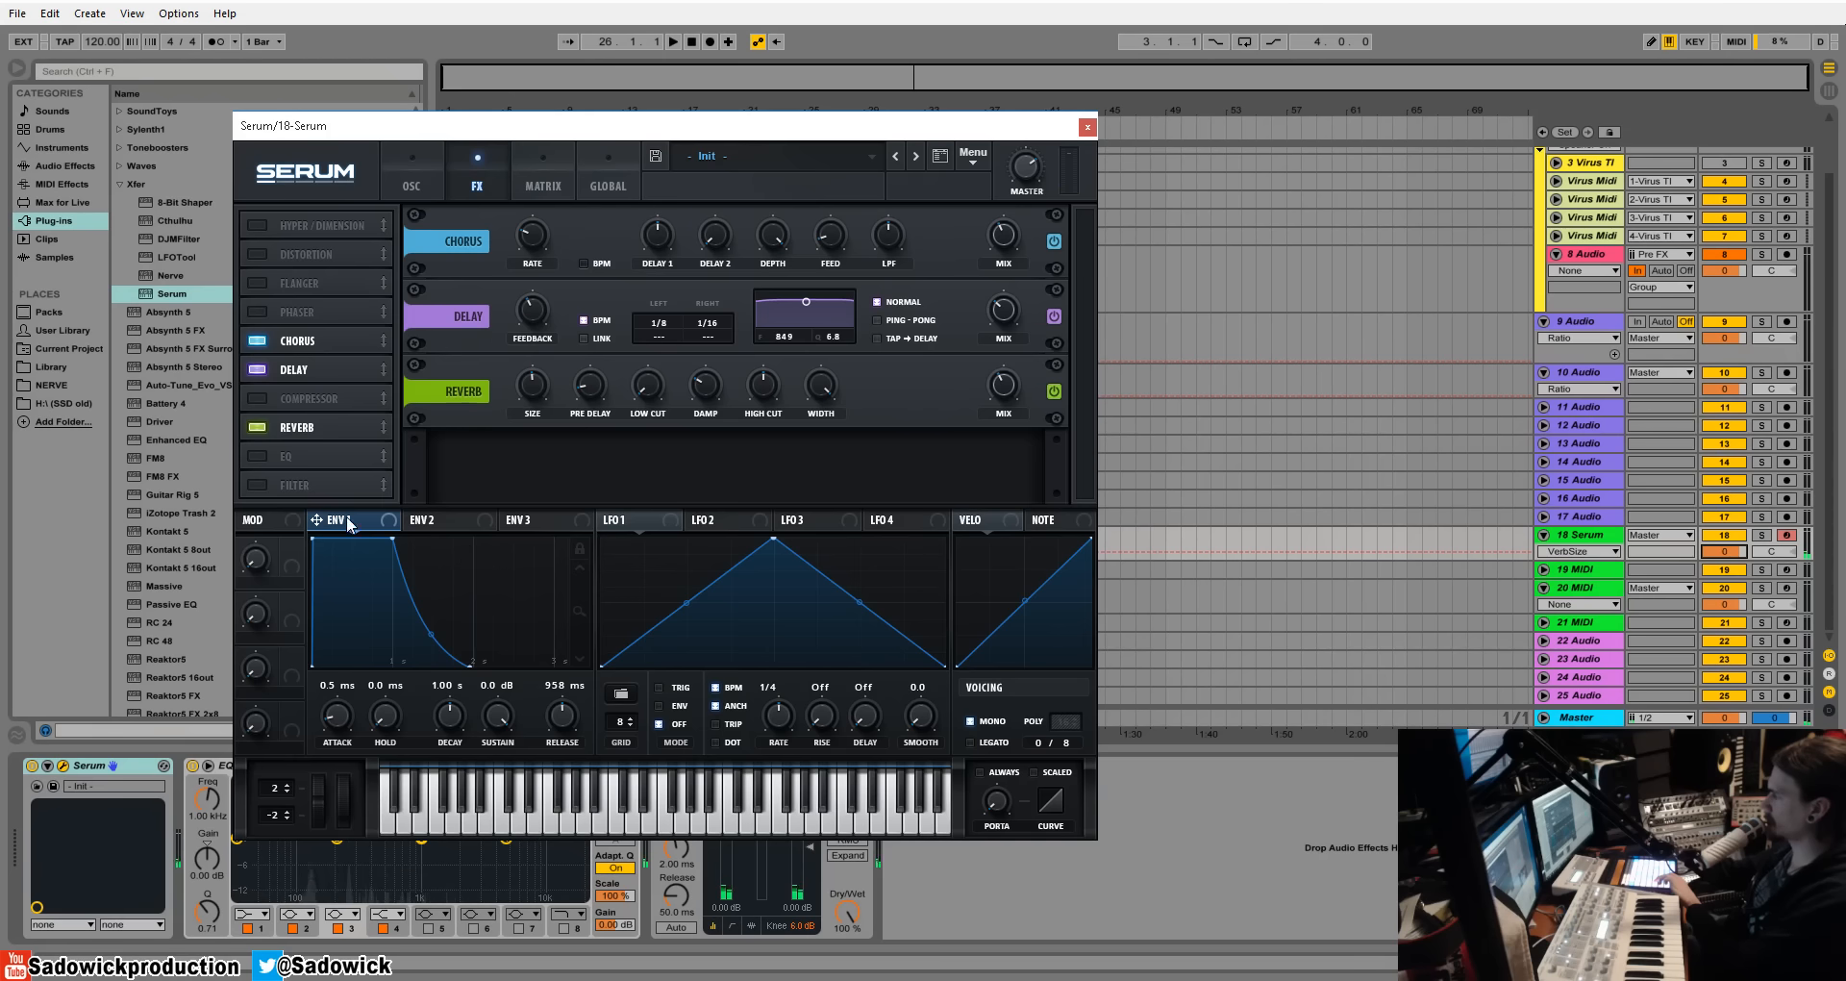
mouse_move(277, 466)
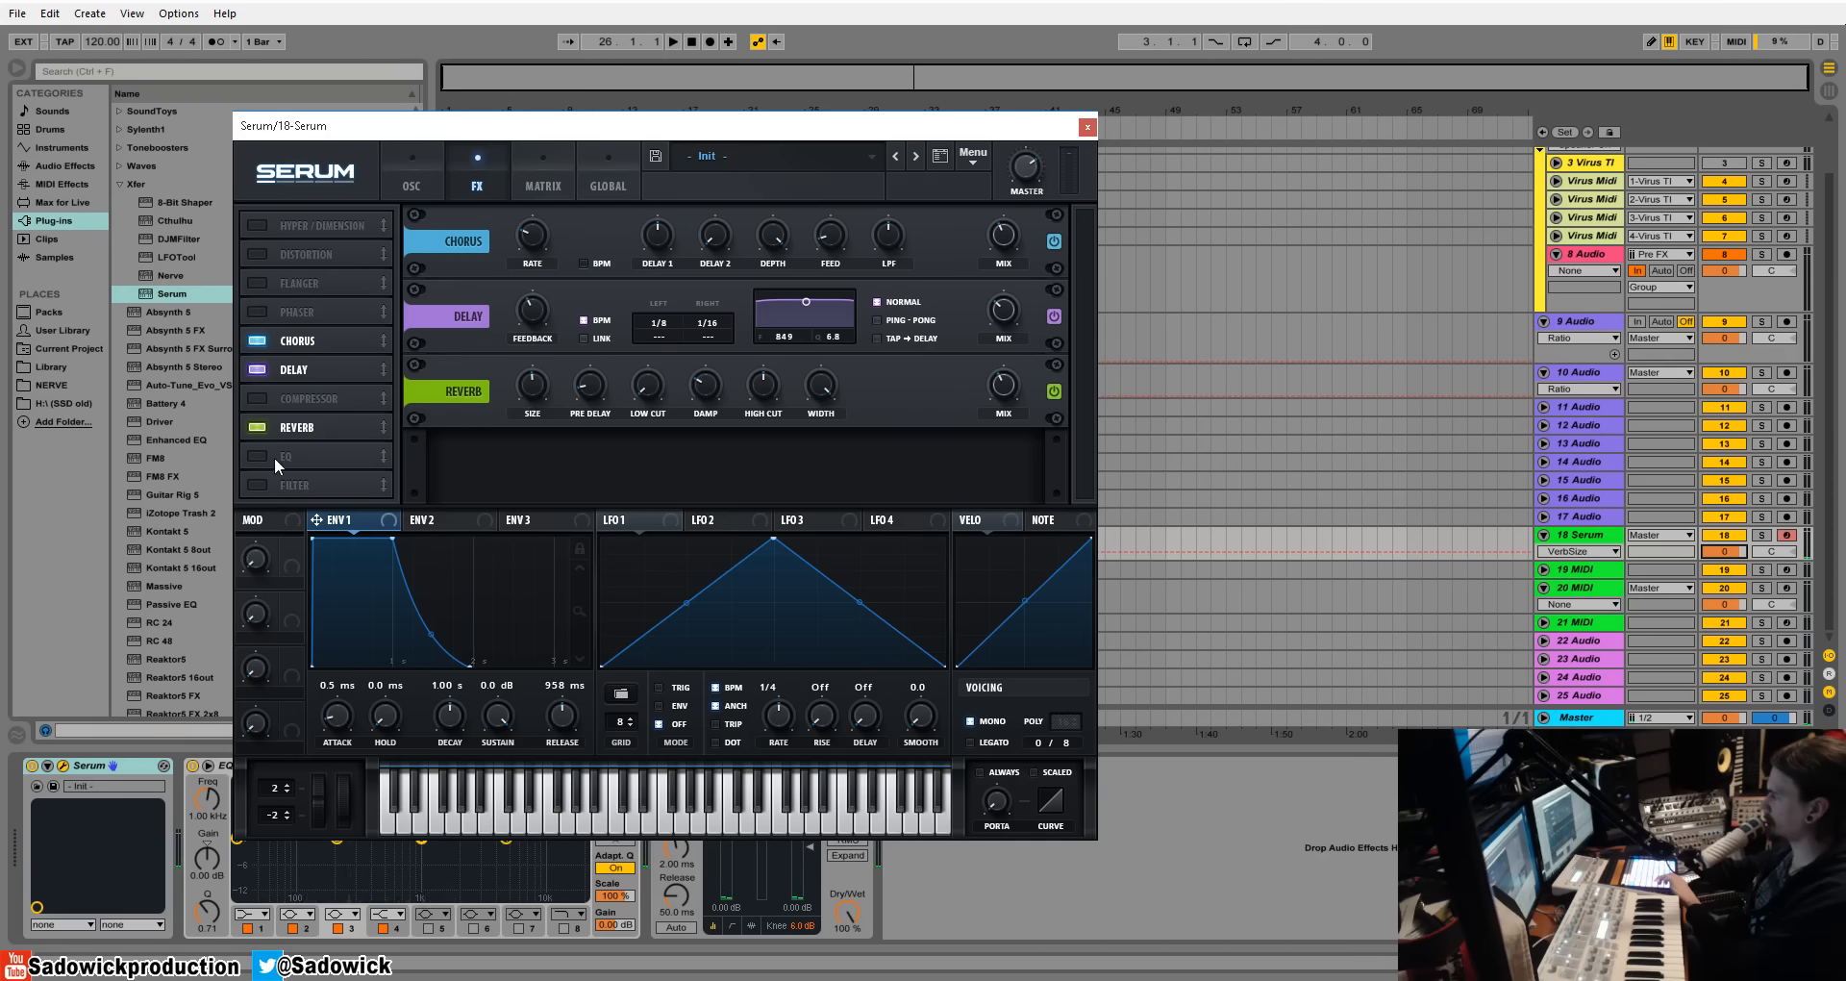
Enable an EQ at the end of the FX chain and bring up envelope 2's settings.
left_click(254, 456)
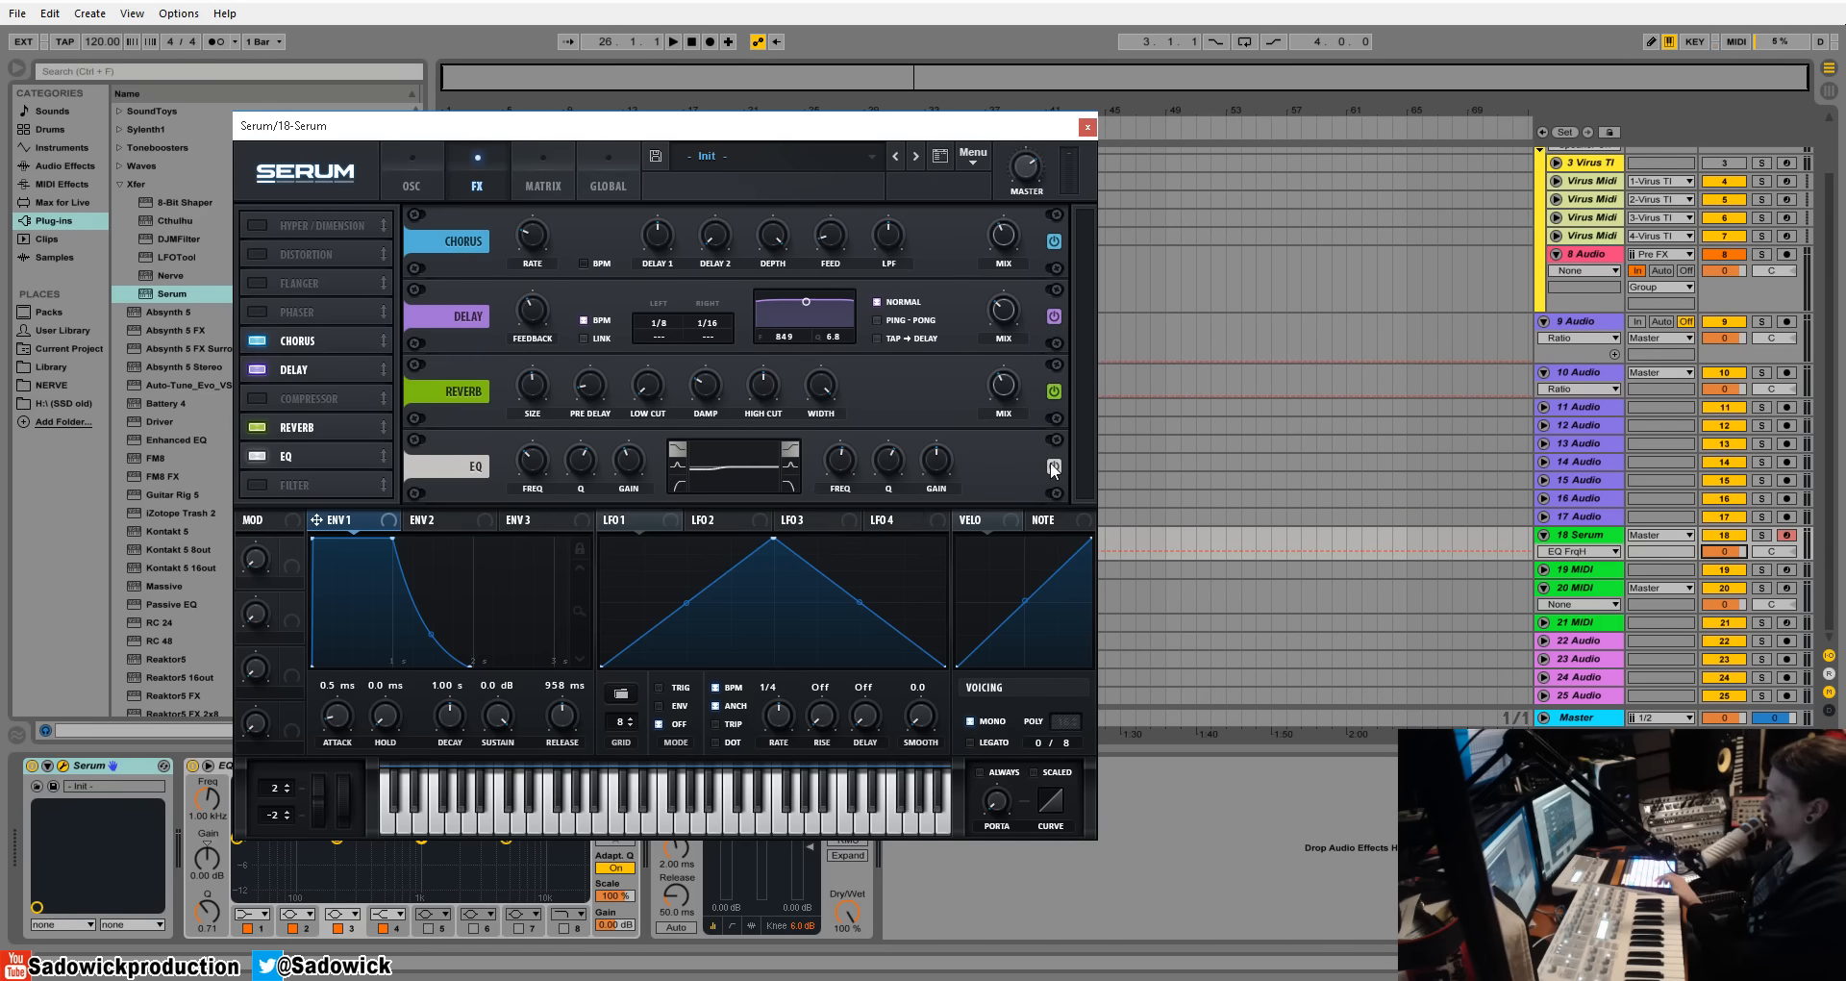
left_click(432, 519)
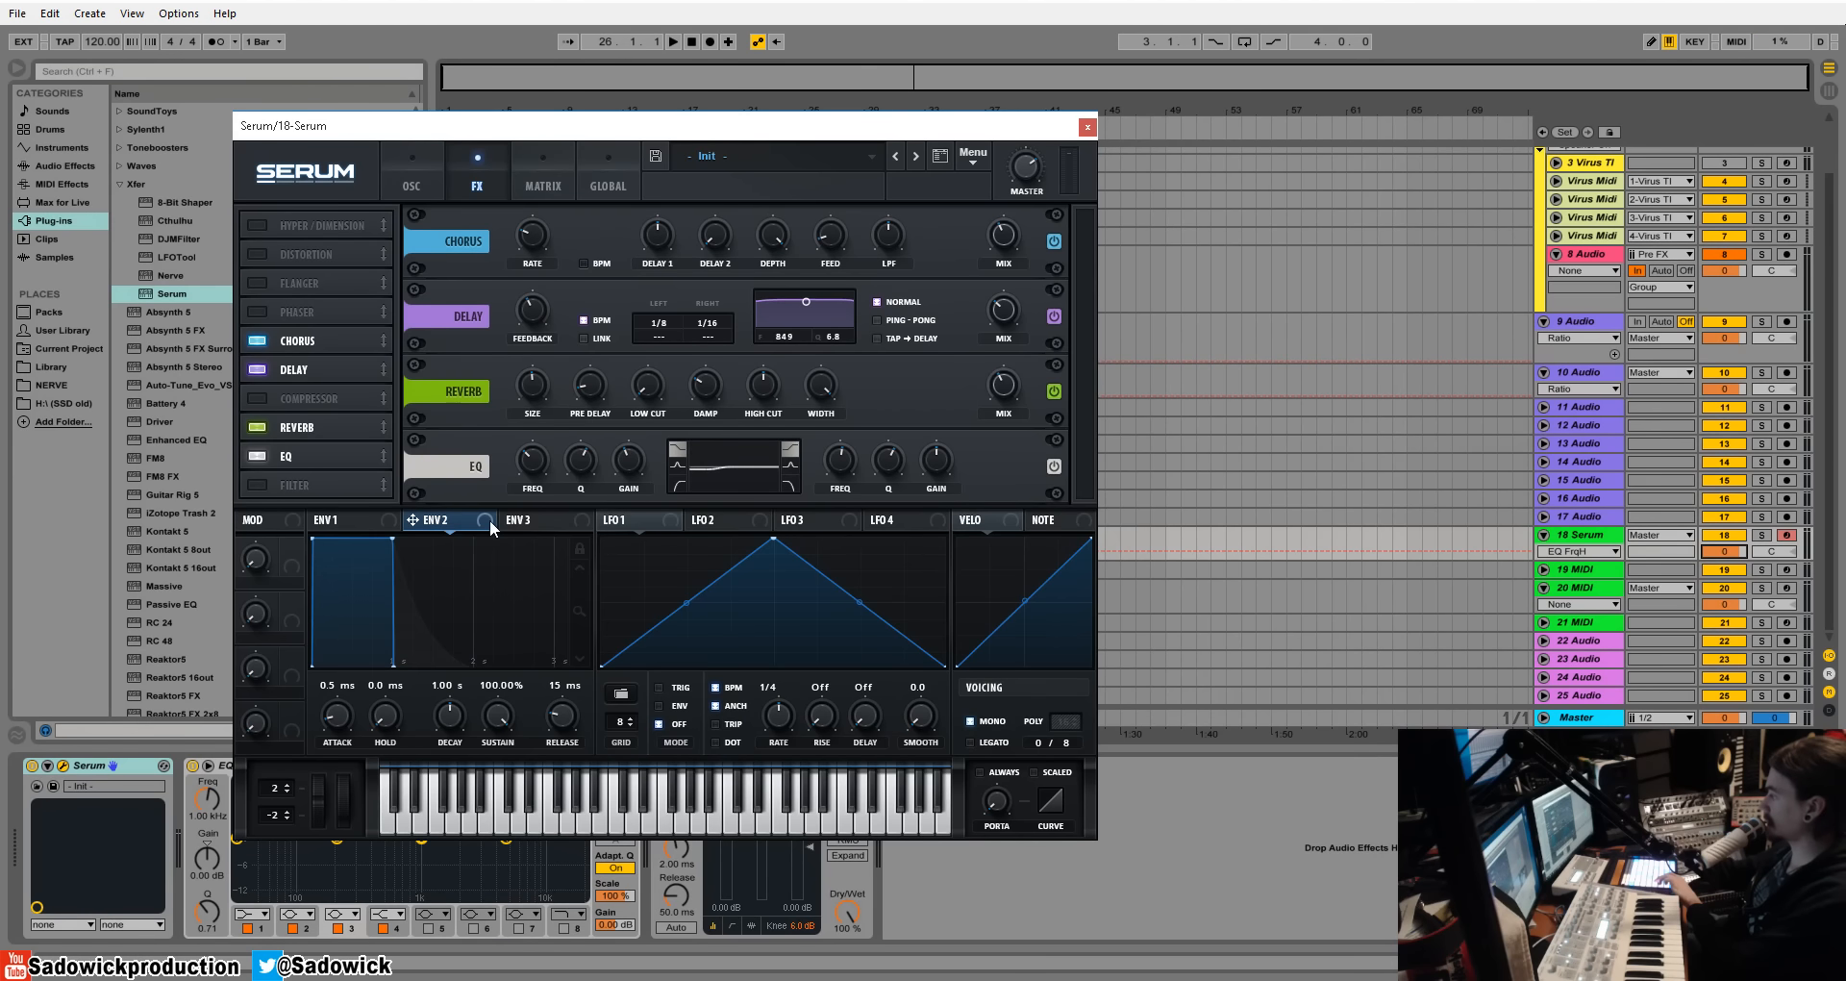
mouse_move(489, 529)
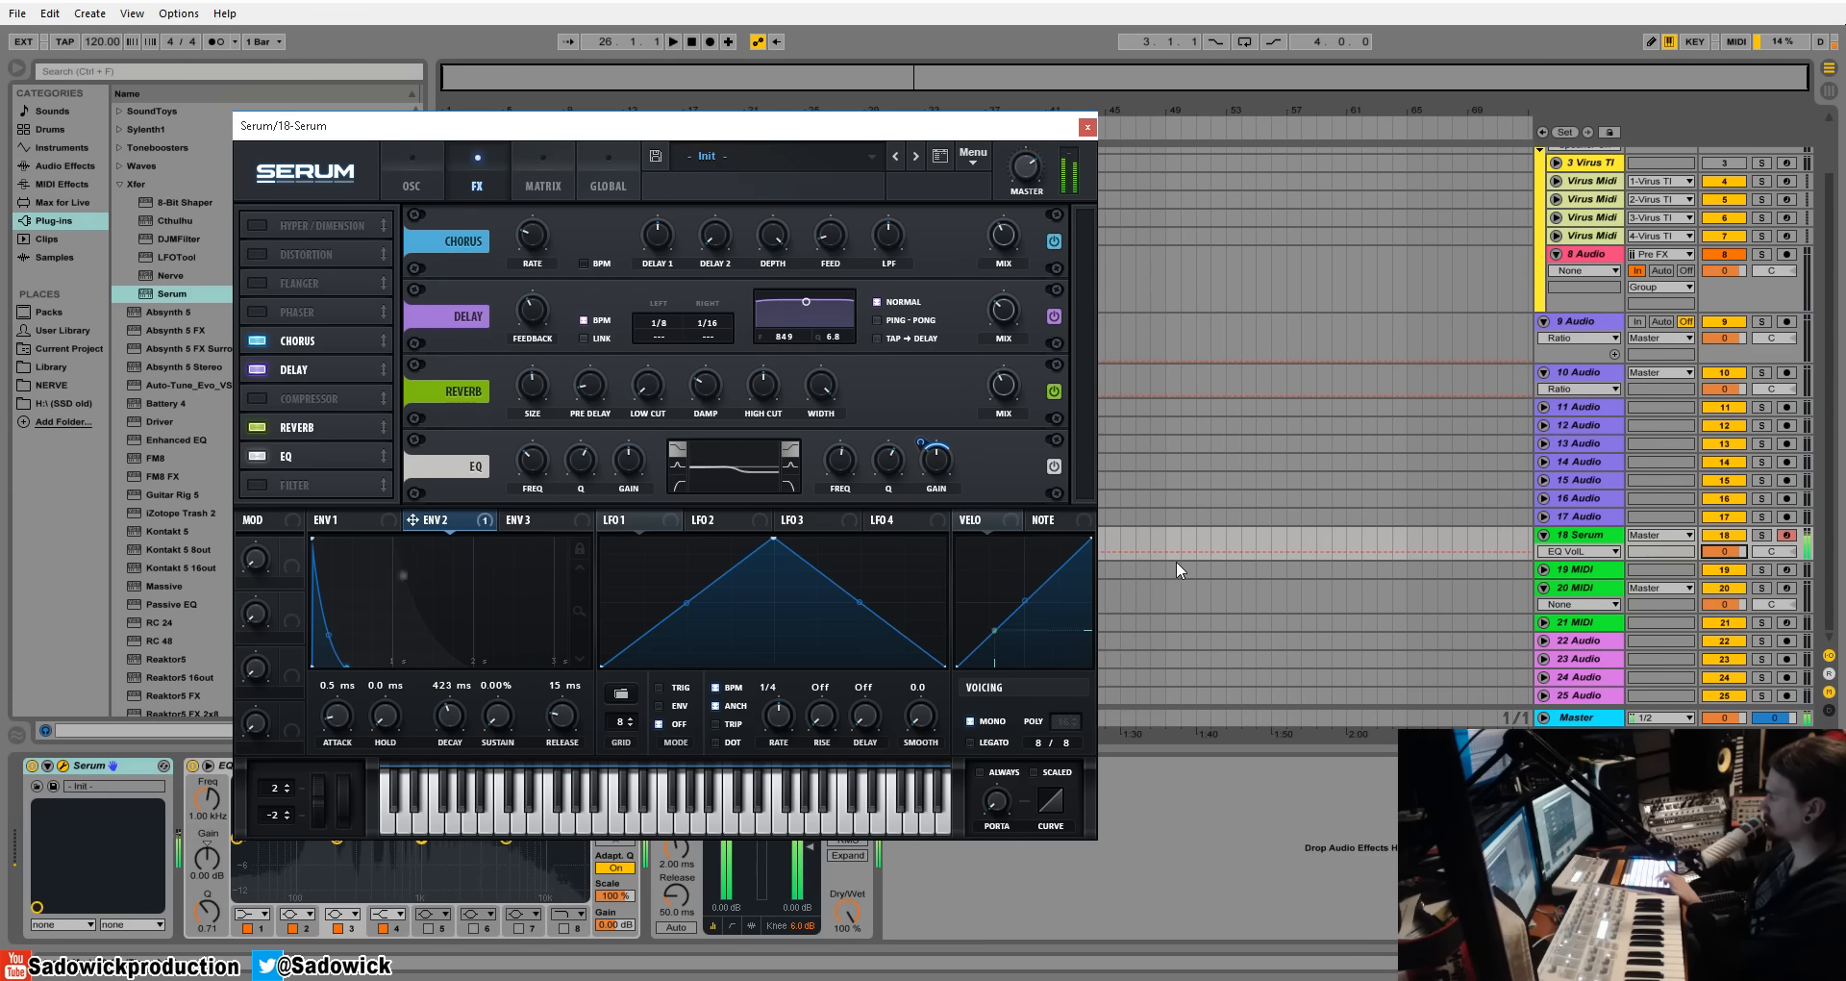
Raise the ENV 2 Release knob to about 632 ms.
left_click_drag(562, 713, 561, 671)
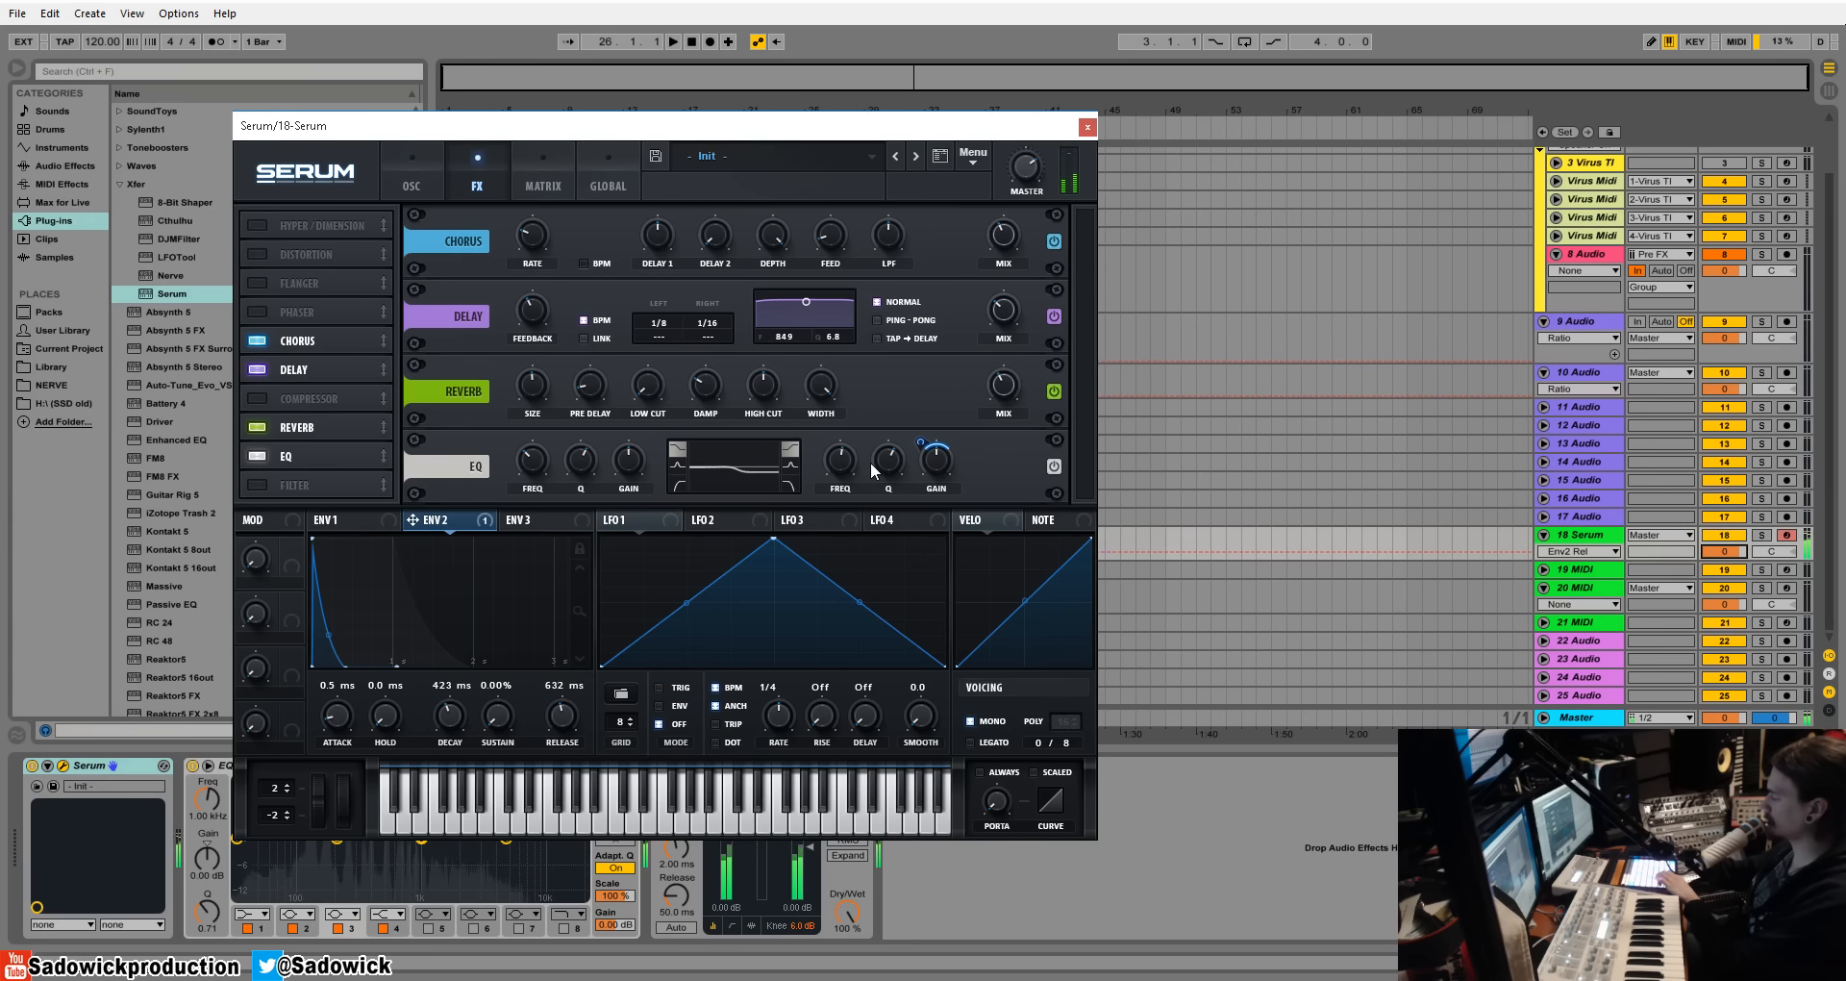
mouse_move(832, 520)
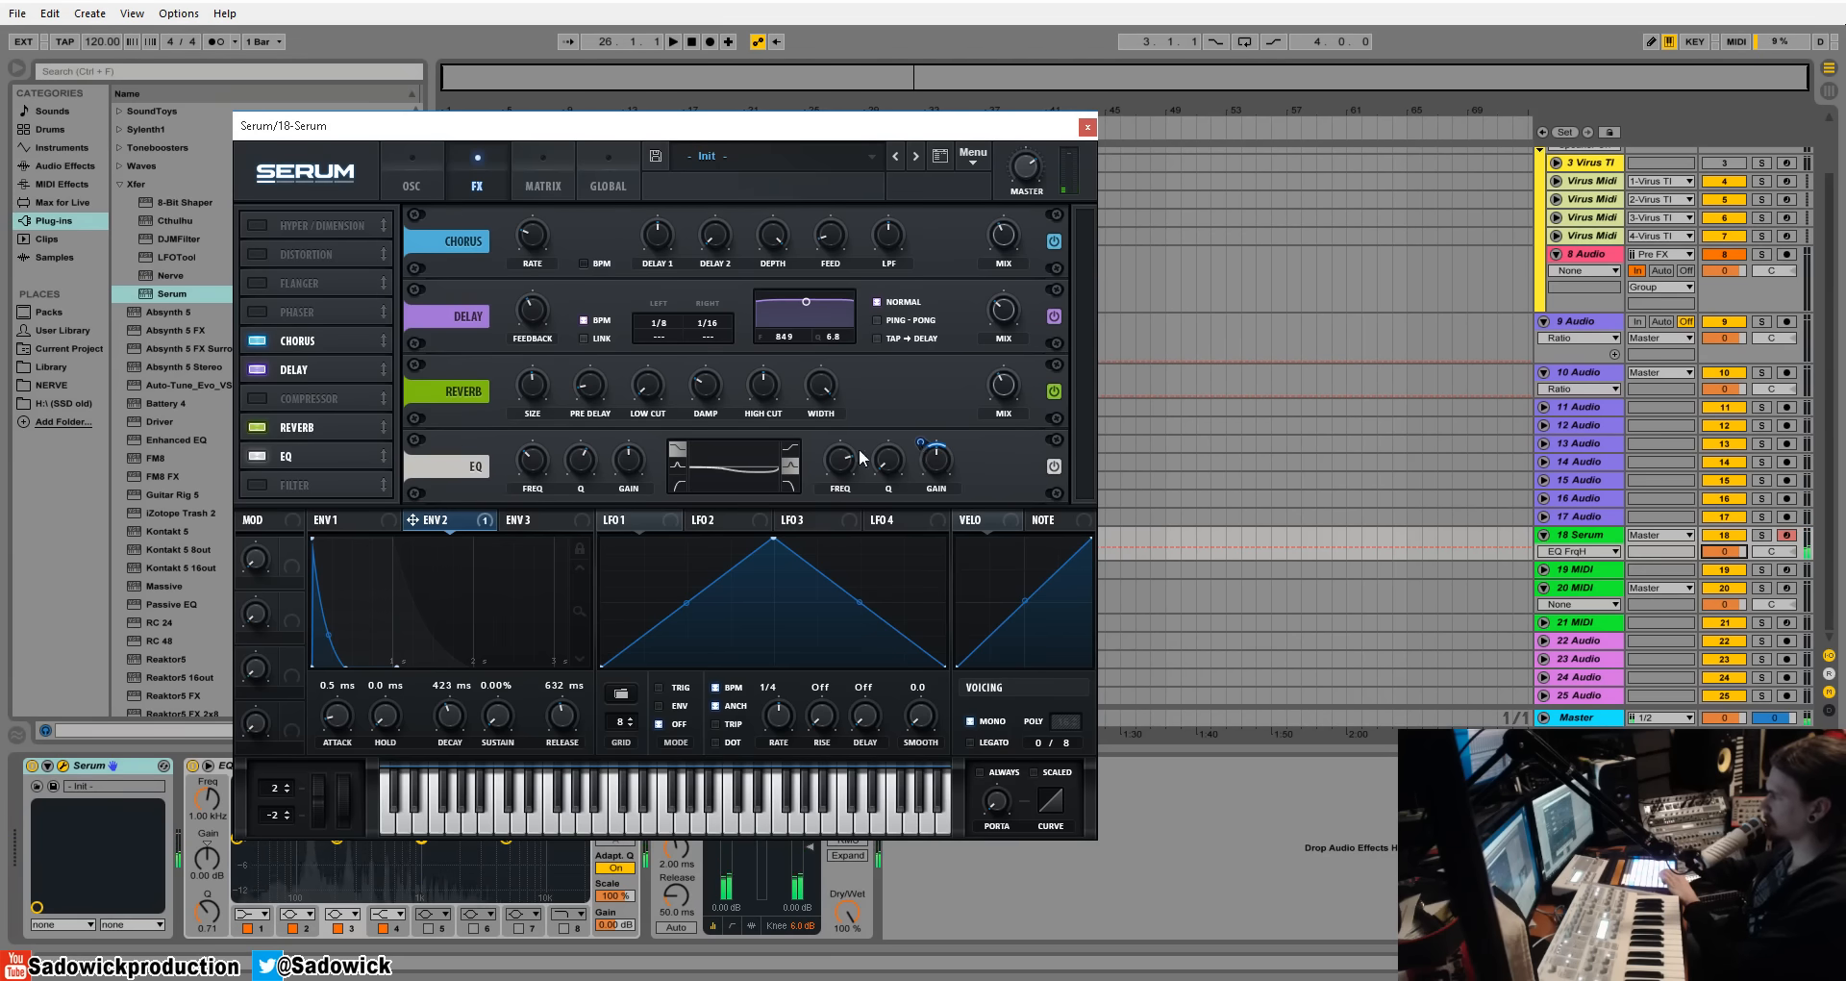
mouse_move(936, 459)
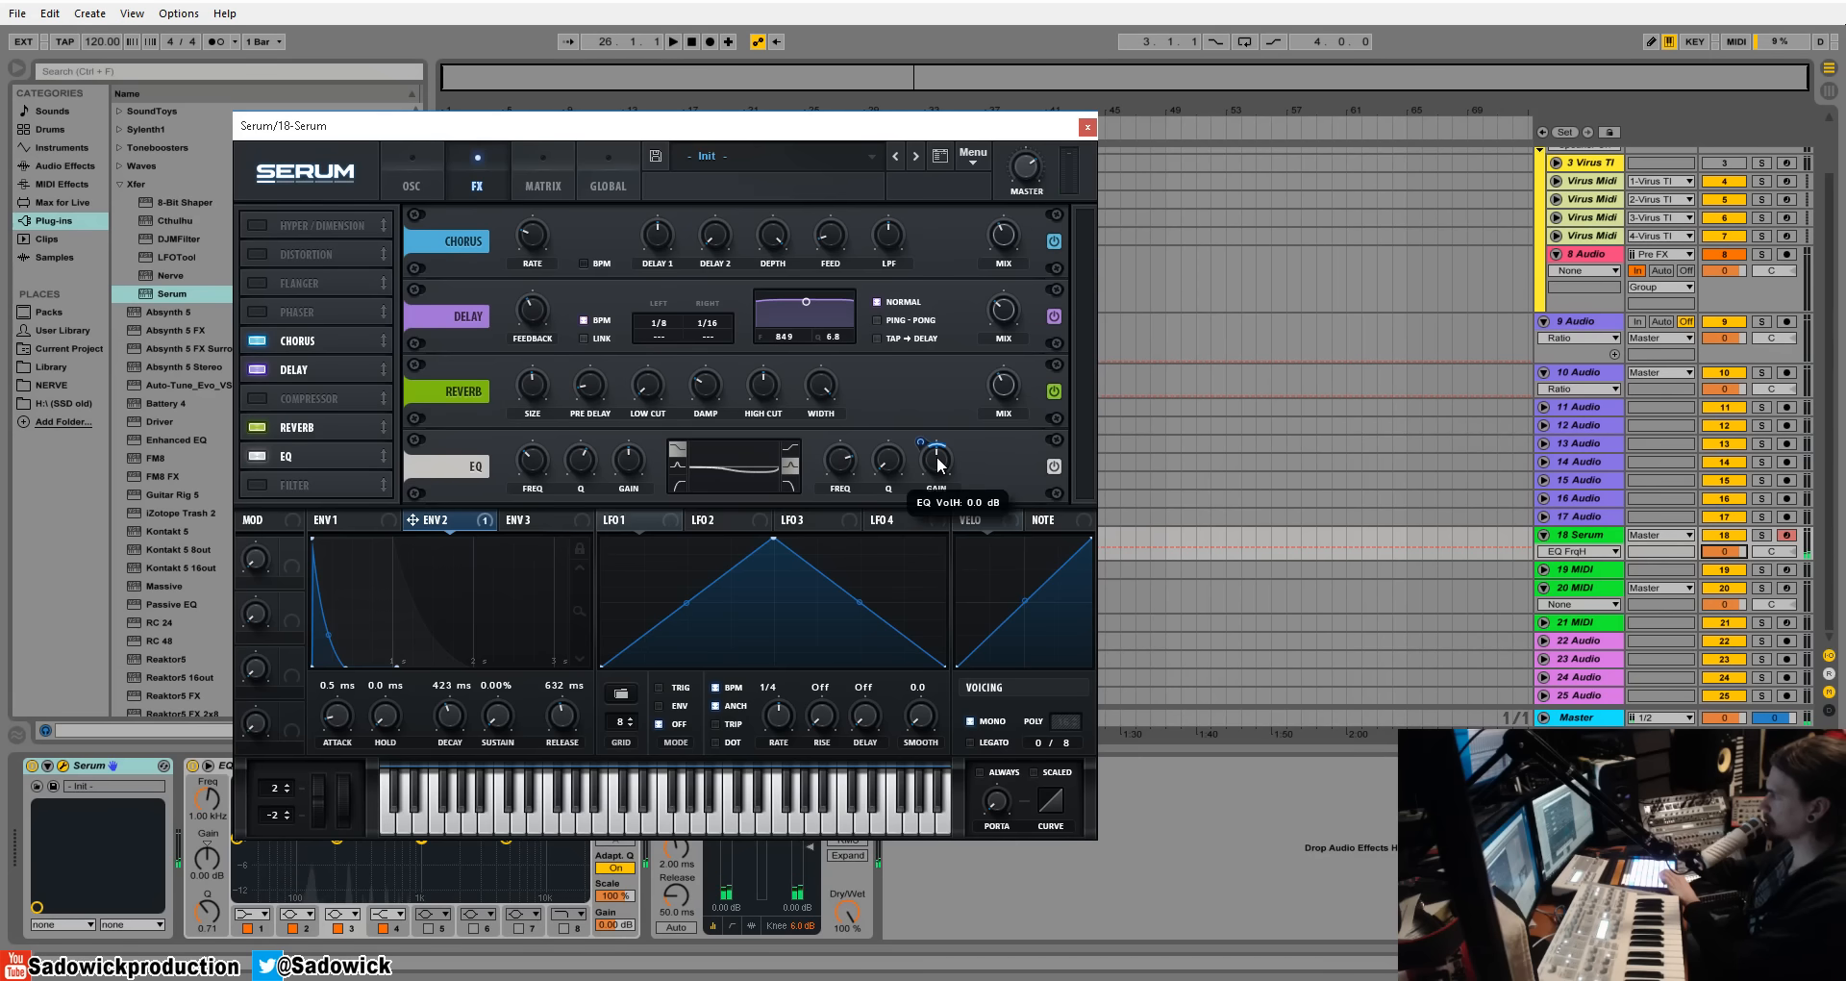
left_click_drag(936, 460, 935, 466)
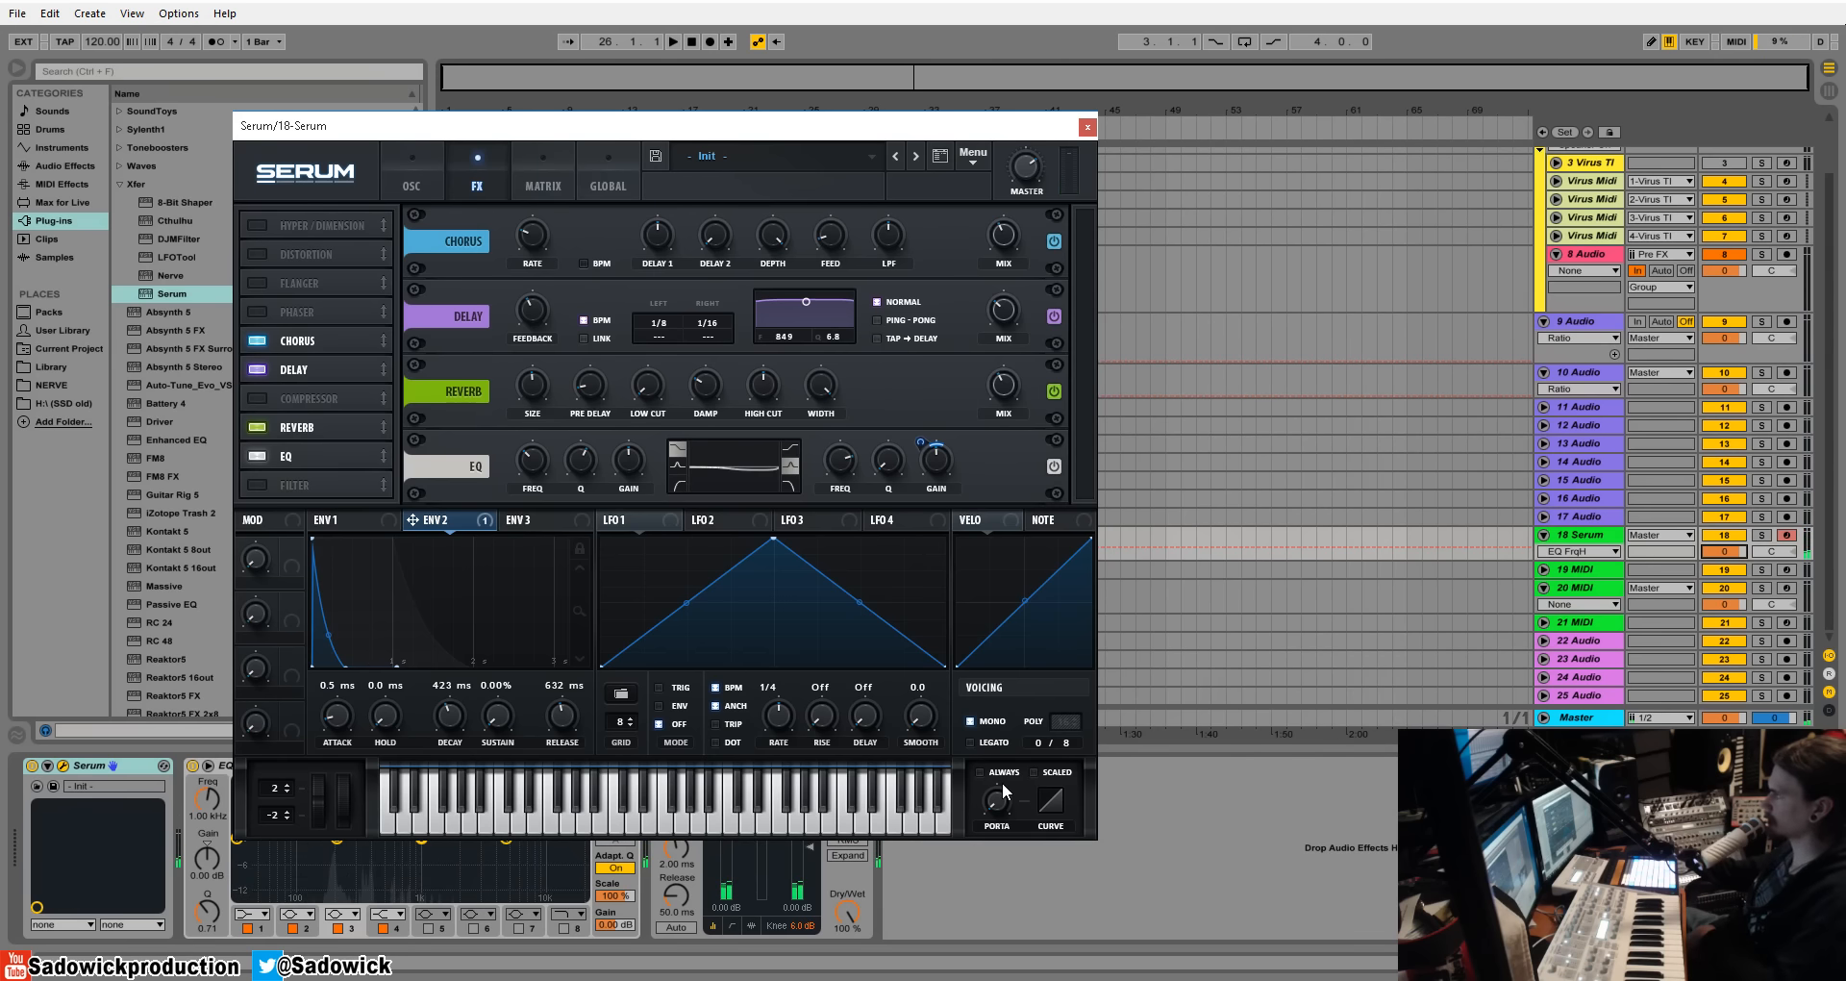
mouse_move(1004, 791)
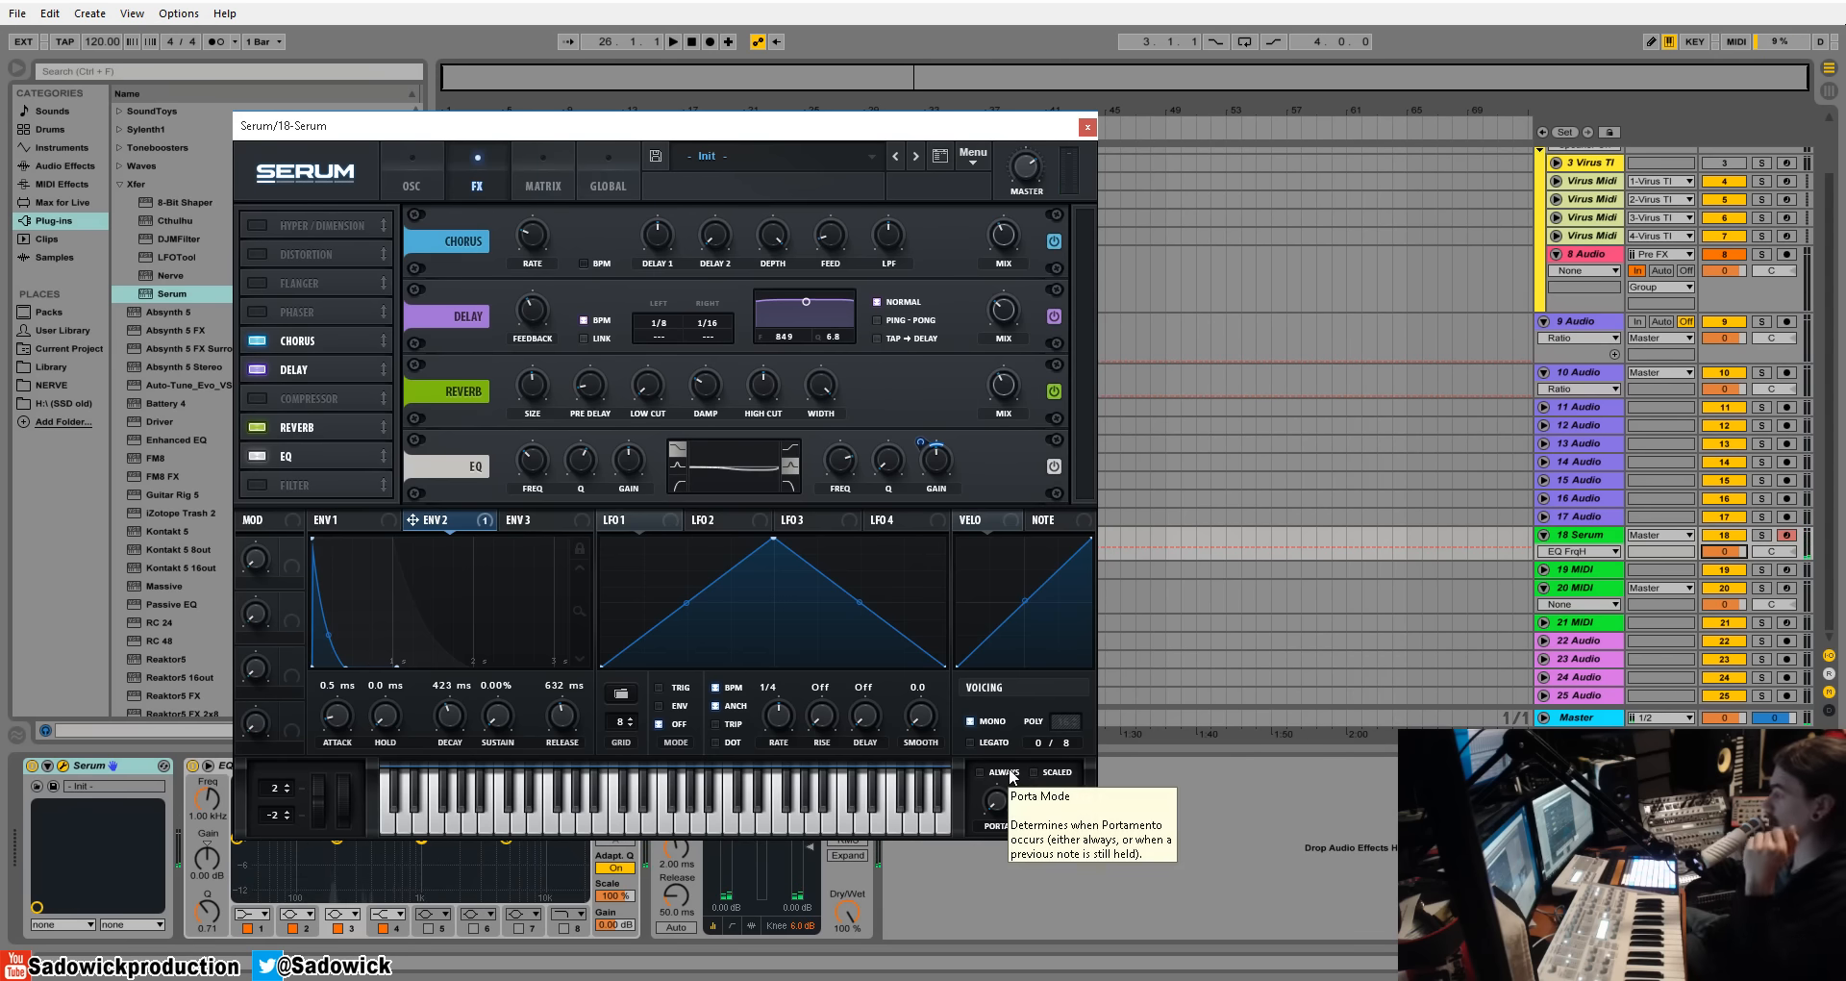
mouse_move(1022, 772)
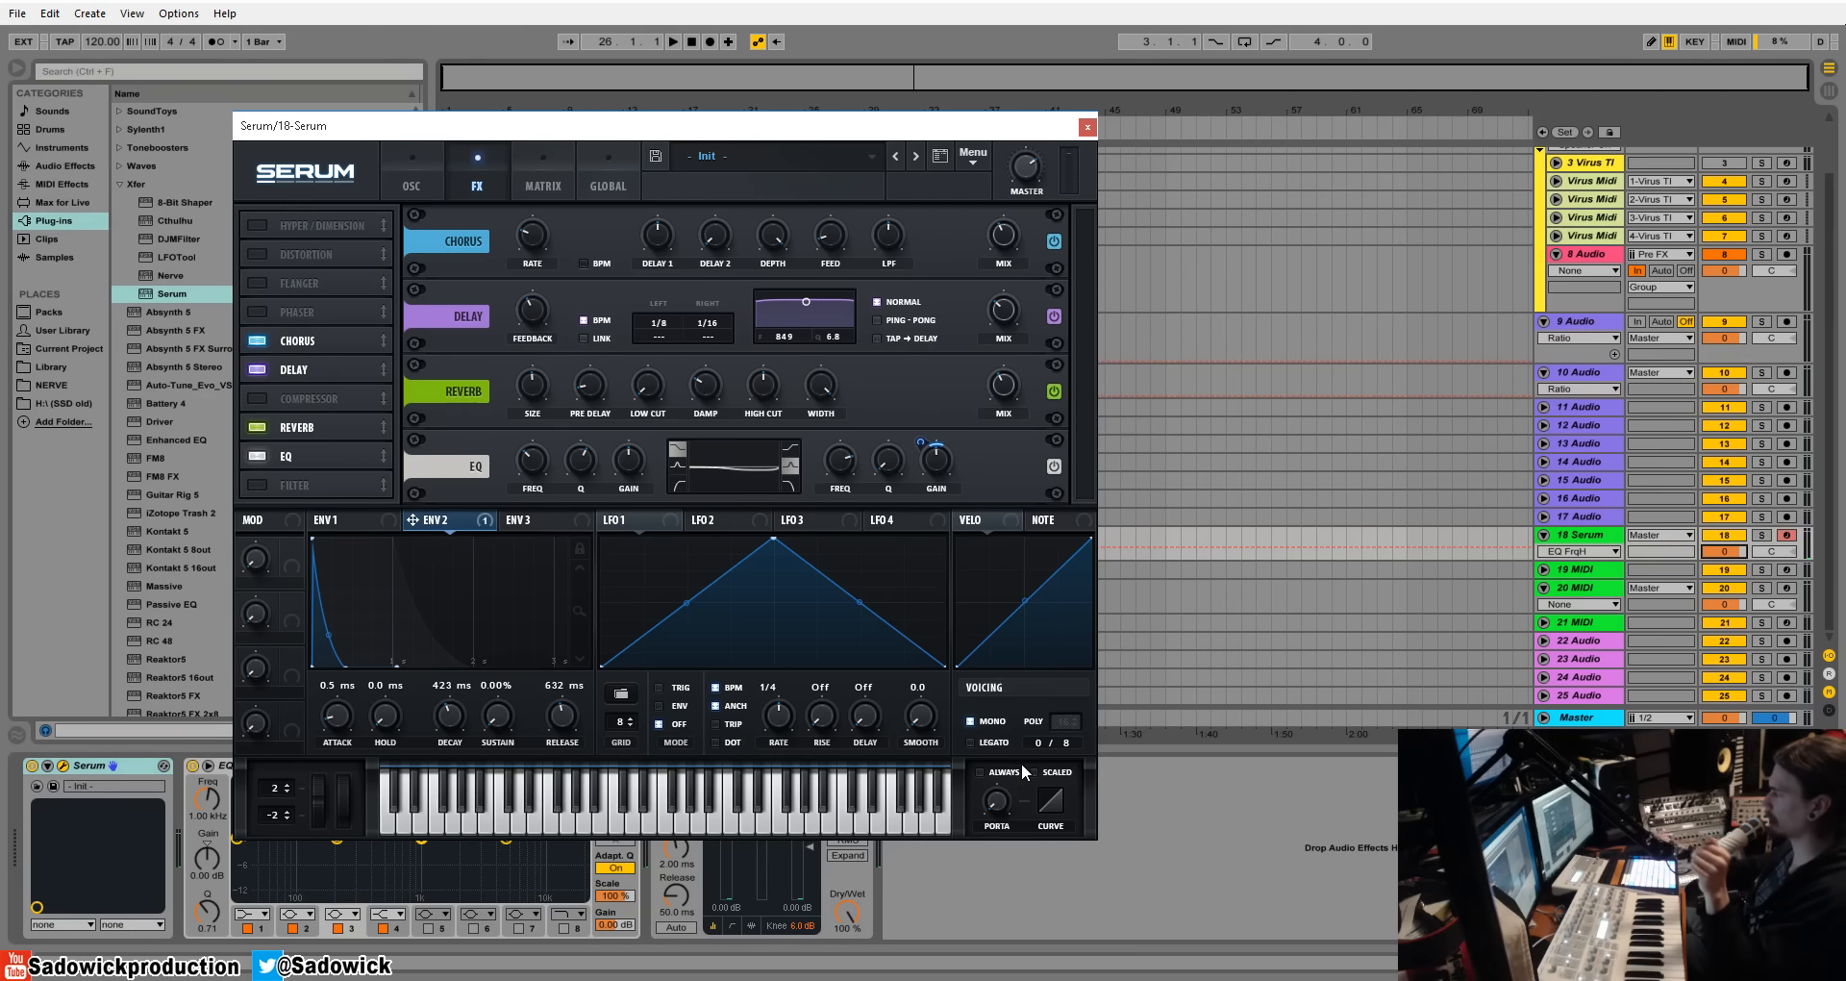
mouse_move(995, 721)
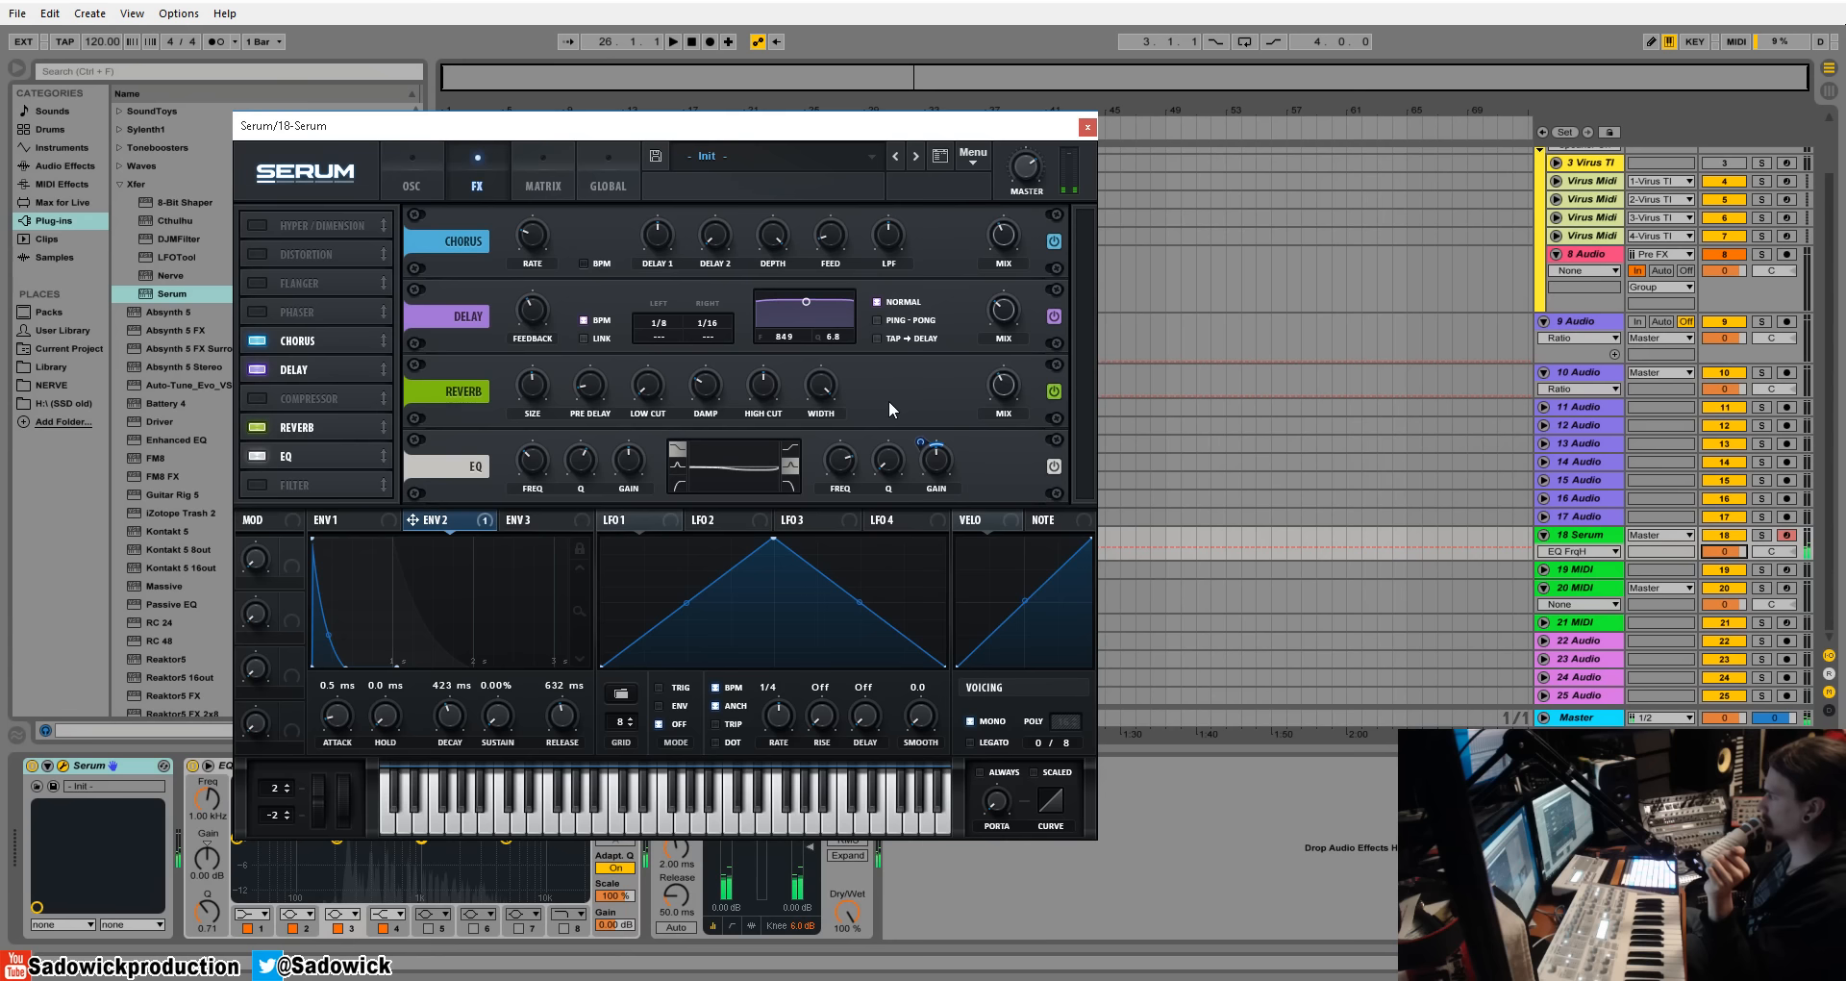
mouse_move(121, 551)
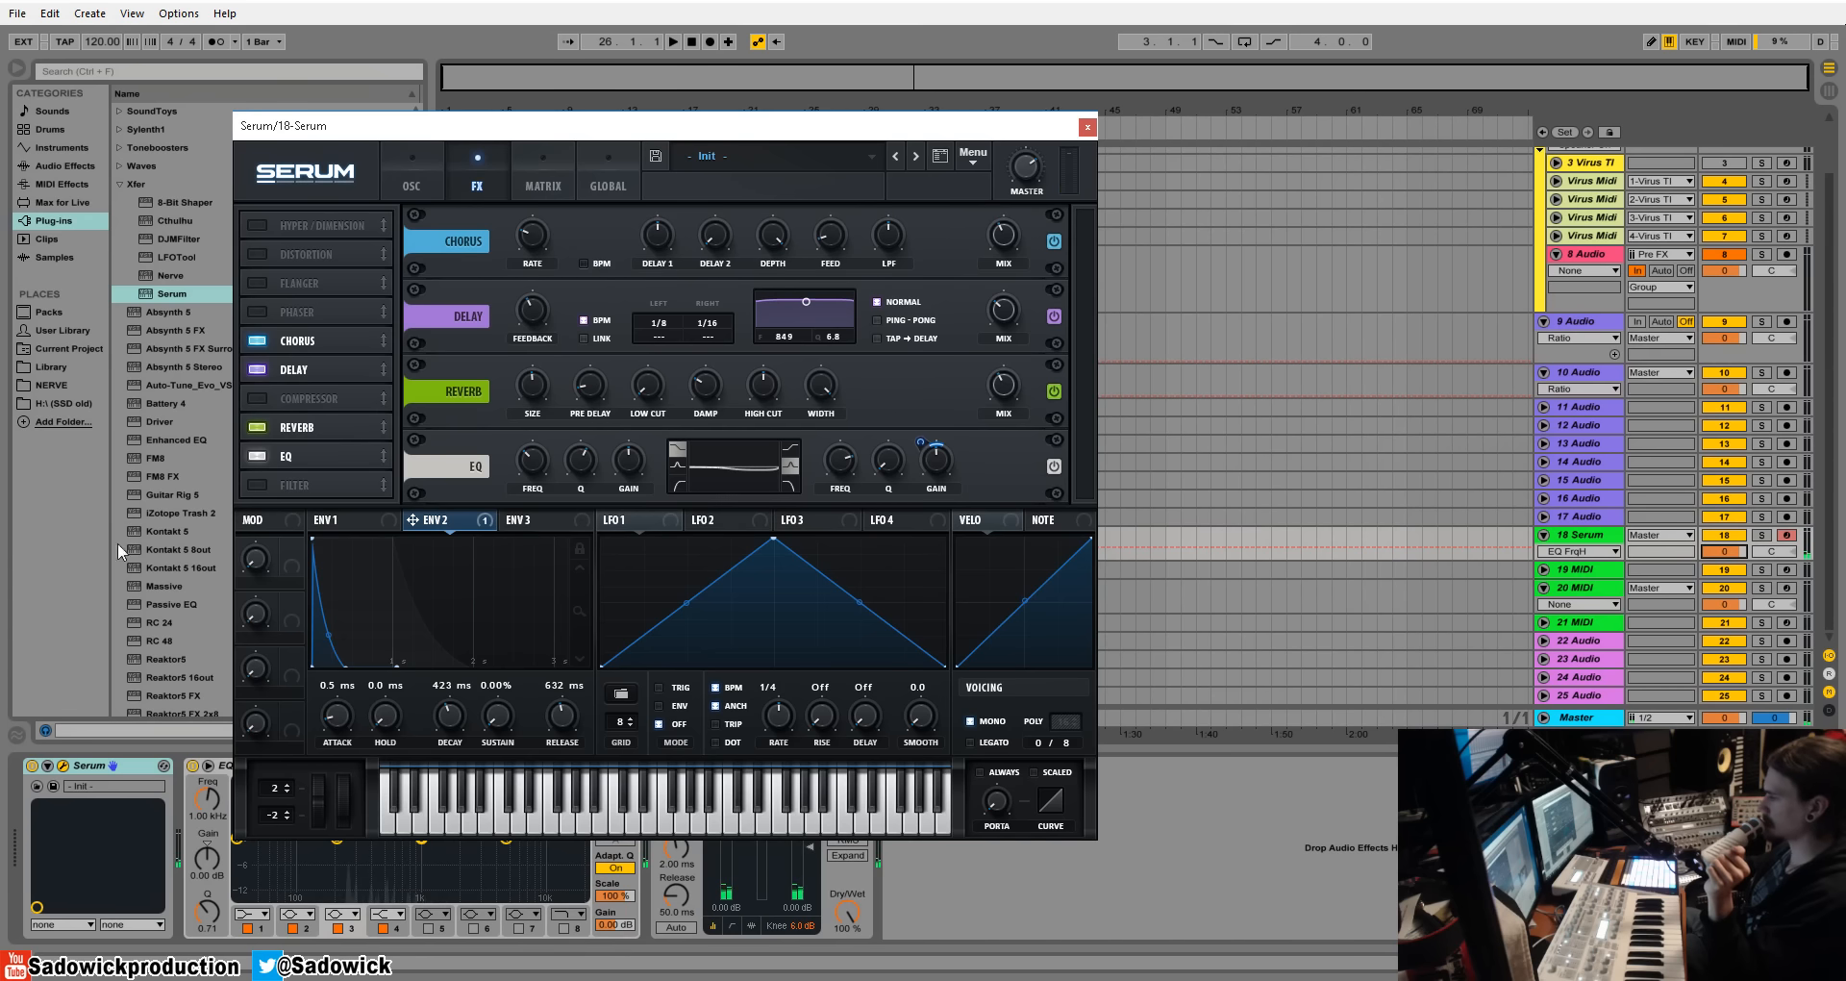